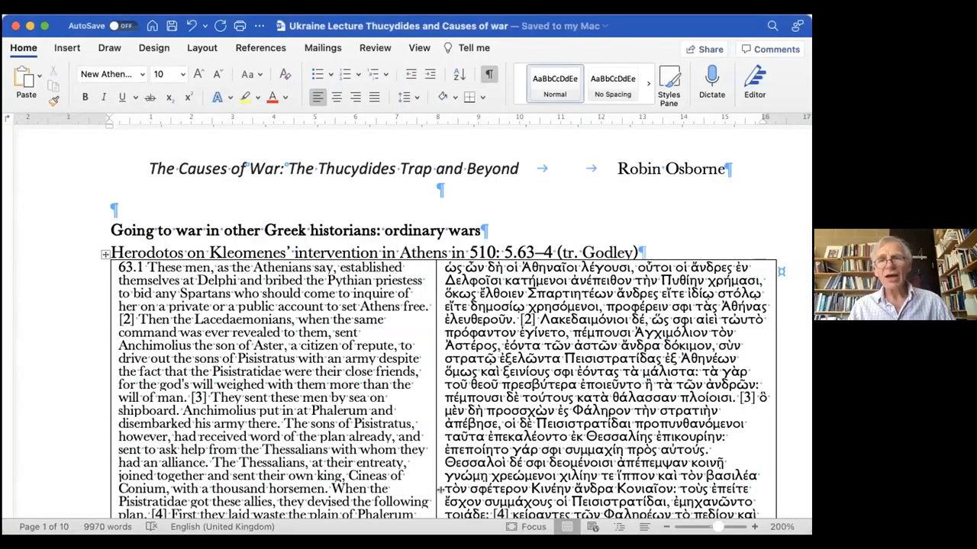
pyautogui.scroll(-3)
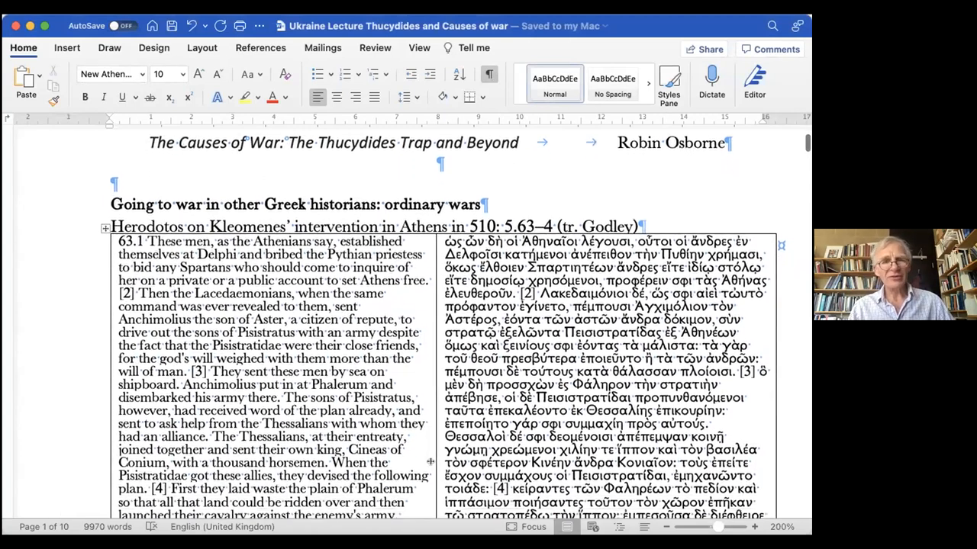
pyautogui.scroll(-3)
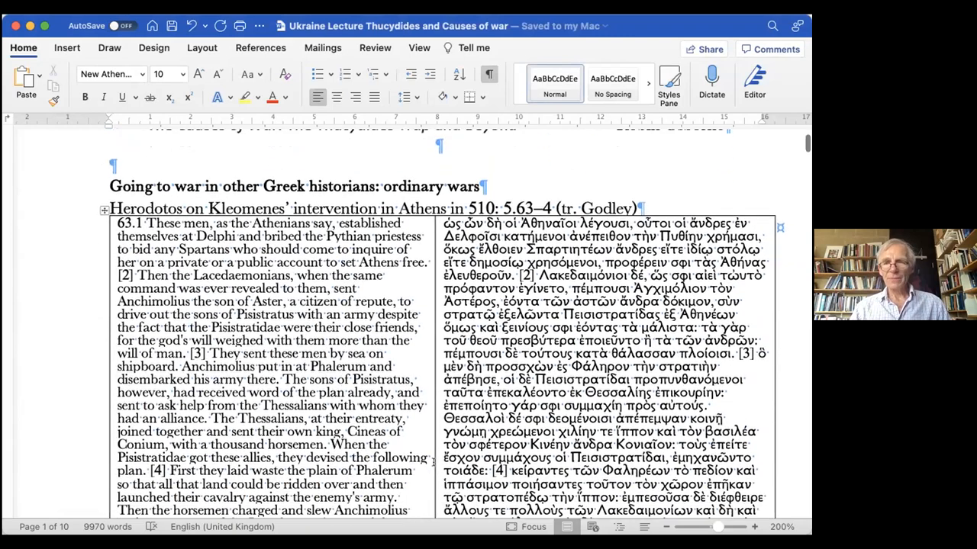
pyautogui.scroll(-3)
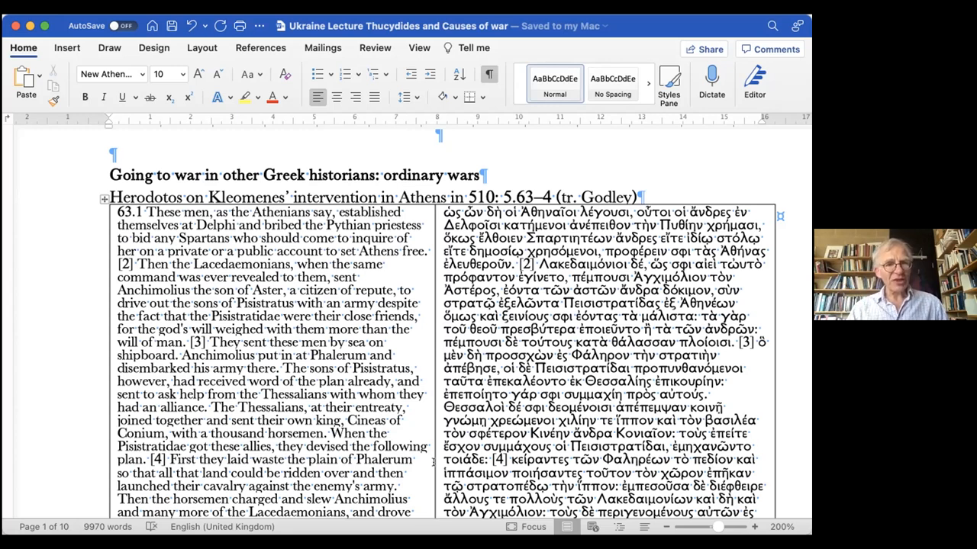
pyautogui.scroll(-3)
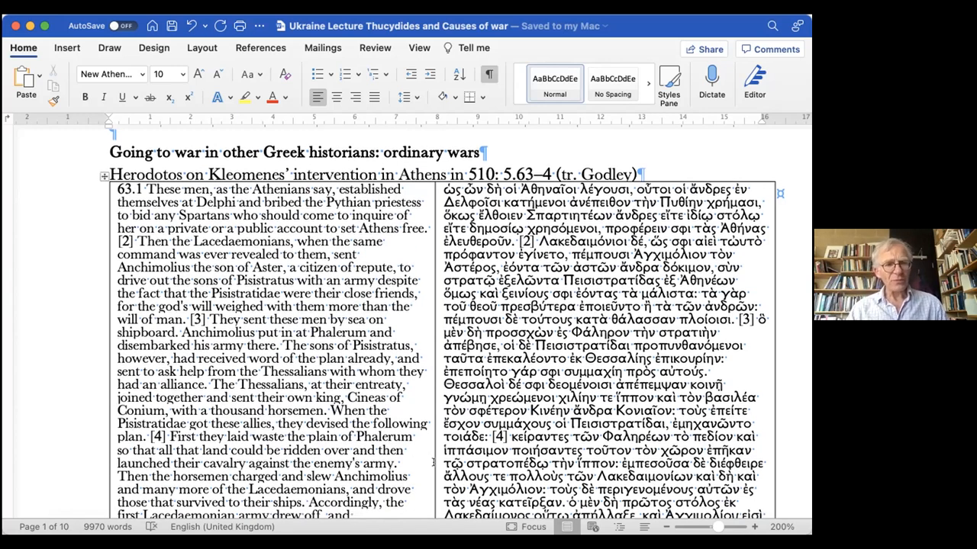
pyautogui.scroll(-3)
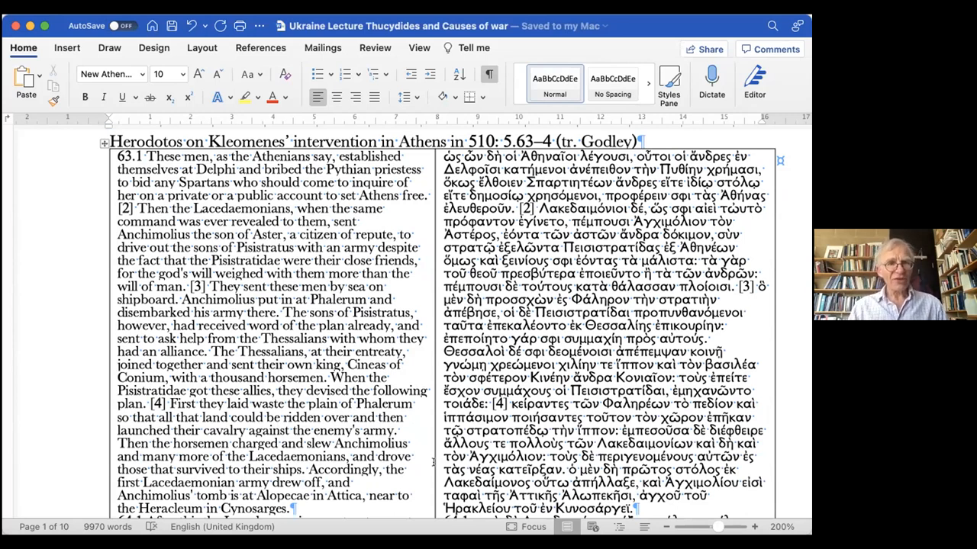
pyautogui.scroll(-3)
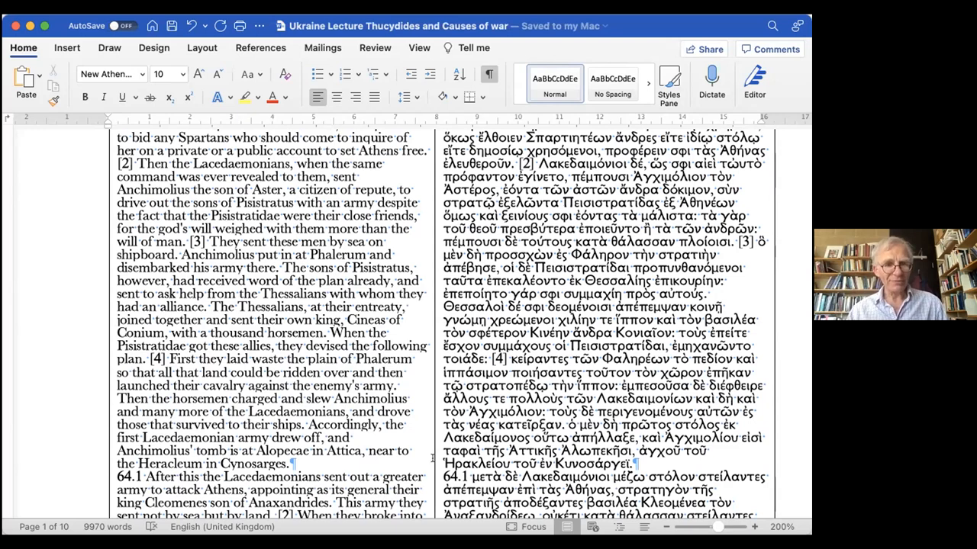
pyautogui.scroll(-3)
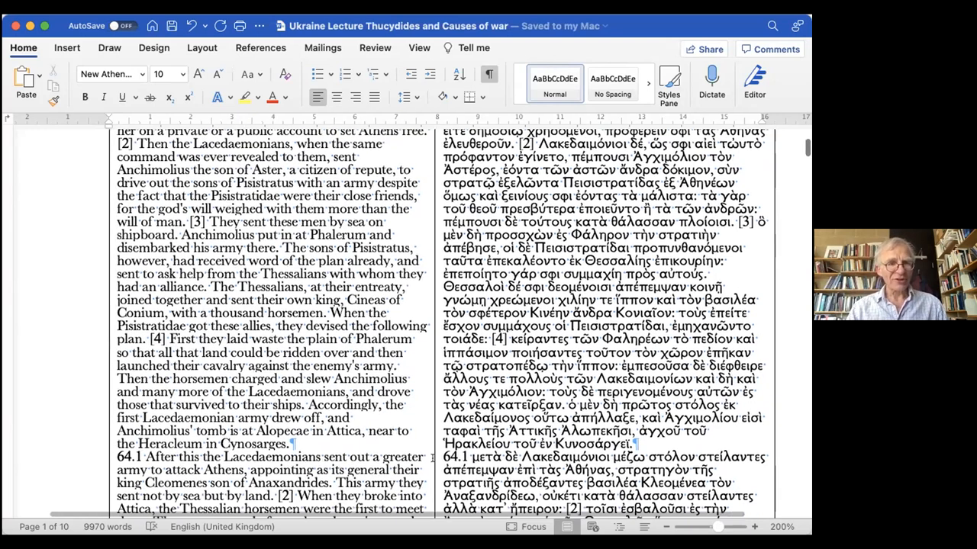
pyautogui.scroll(-3)
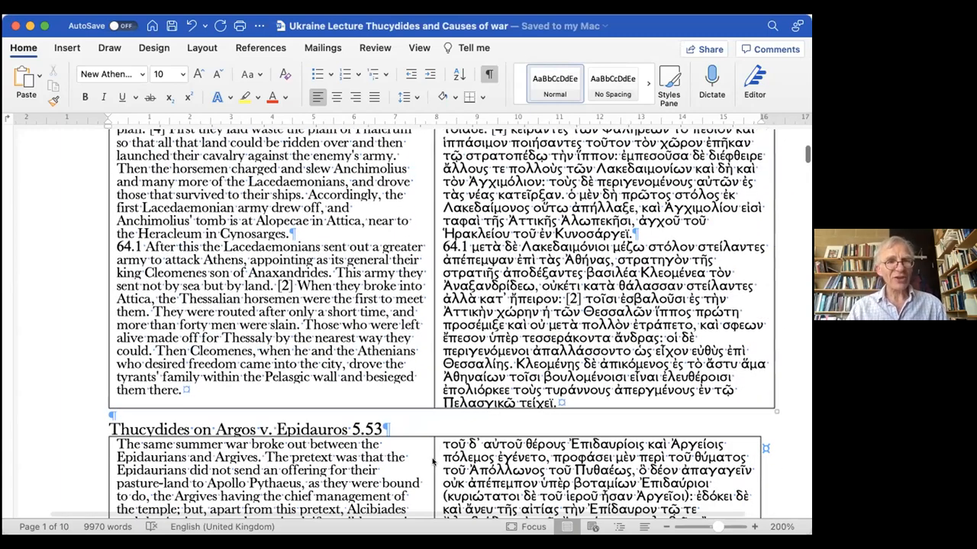
pyautogui.scroll(-3)
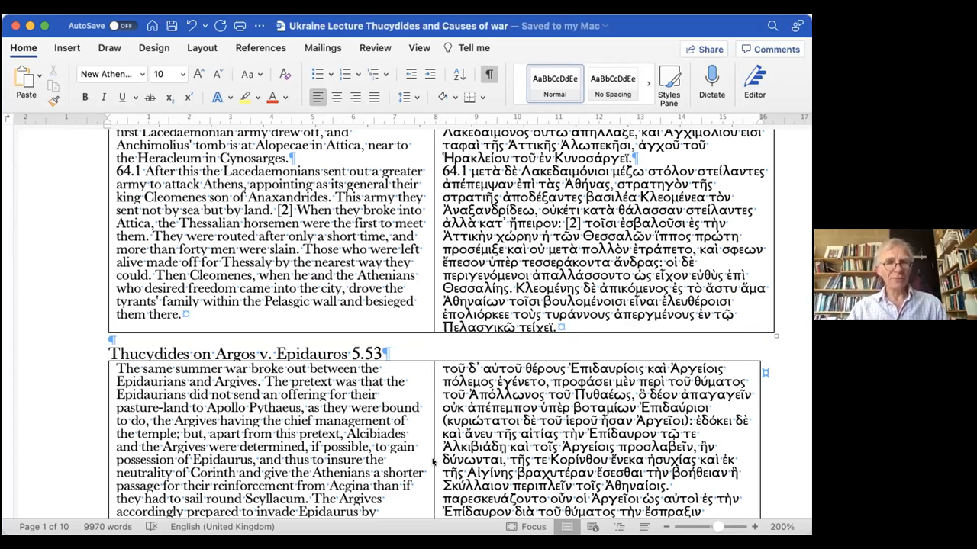
pyautogui.scroll(-3)
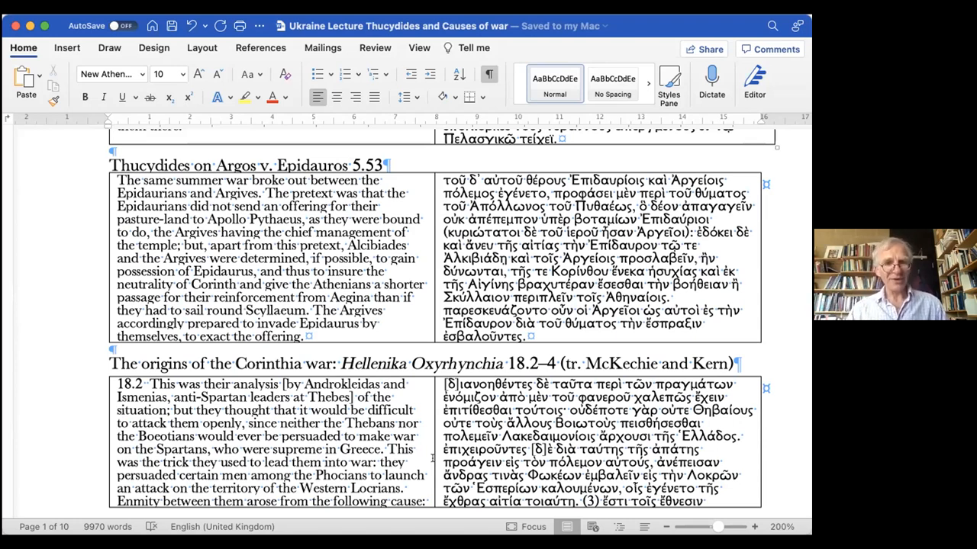
pyautogui.scroll(-3)
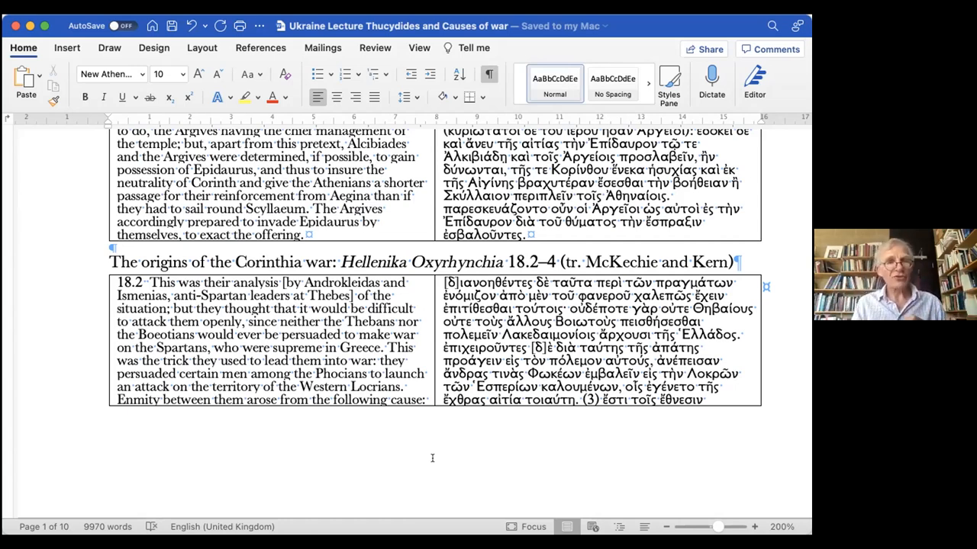
pyautogui.scroll(-3)
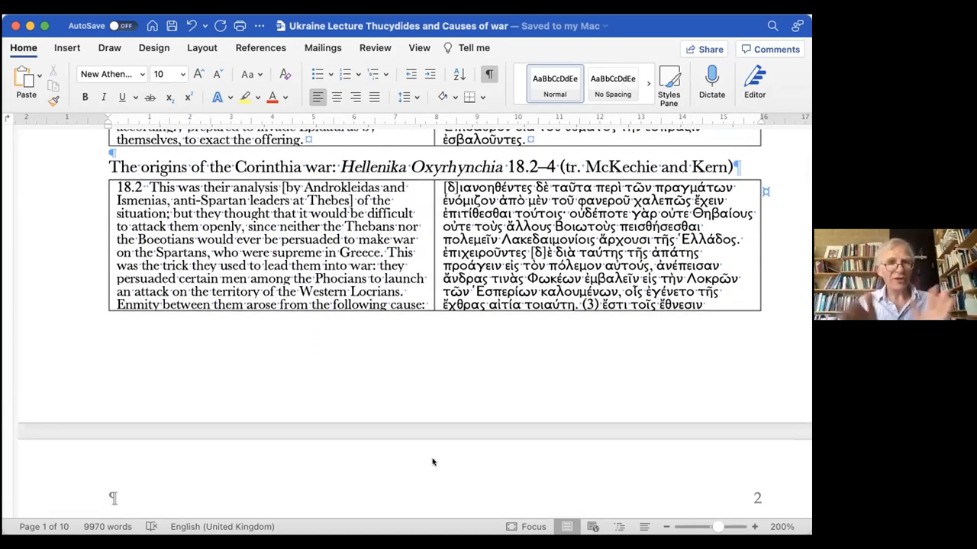
pyautogui.scroll(-3)
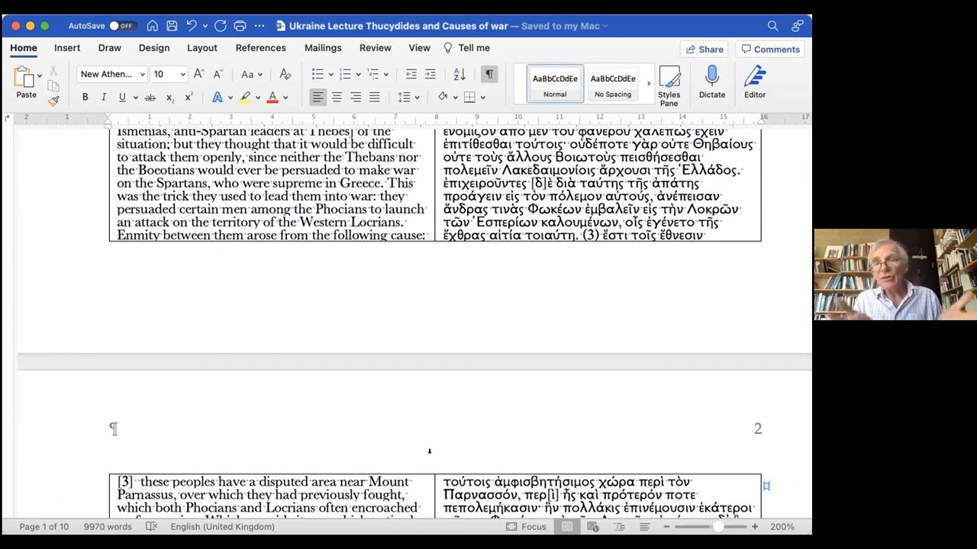
pyautogui.scroll(-3)
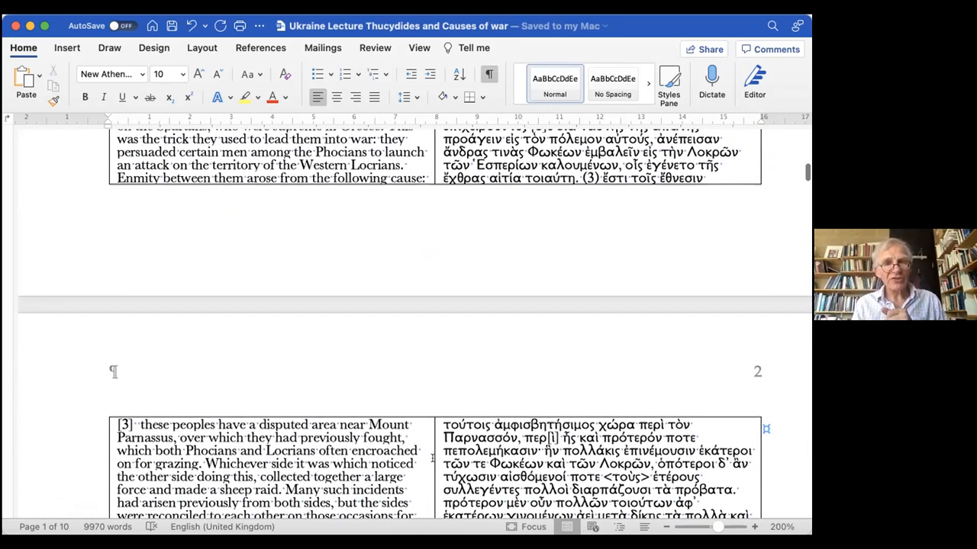
pyautogui.scroll(-3)
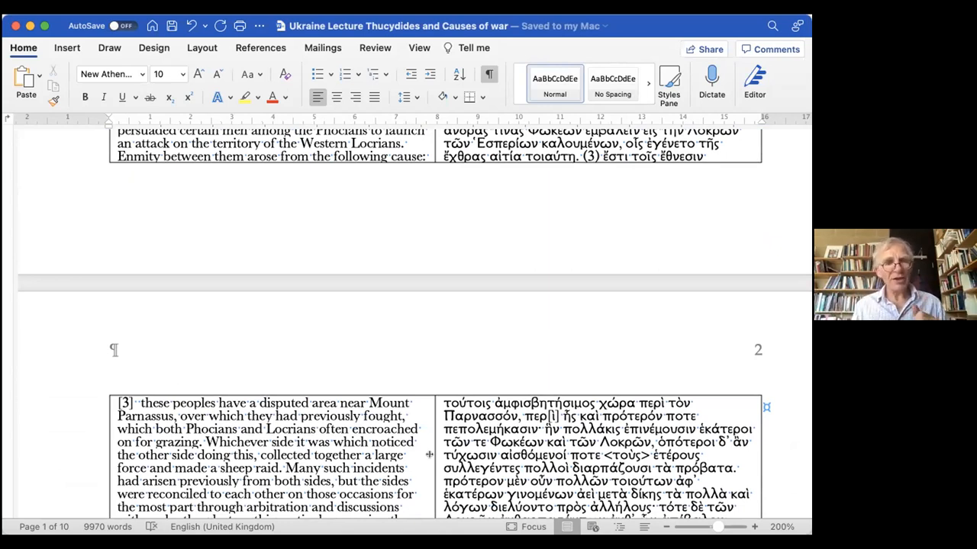
pyautogui.scroll(-3)
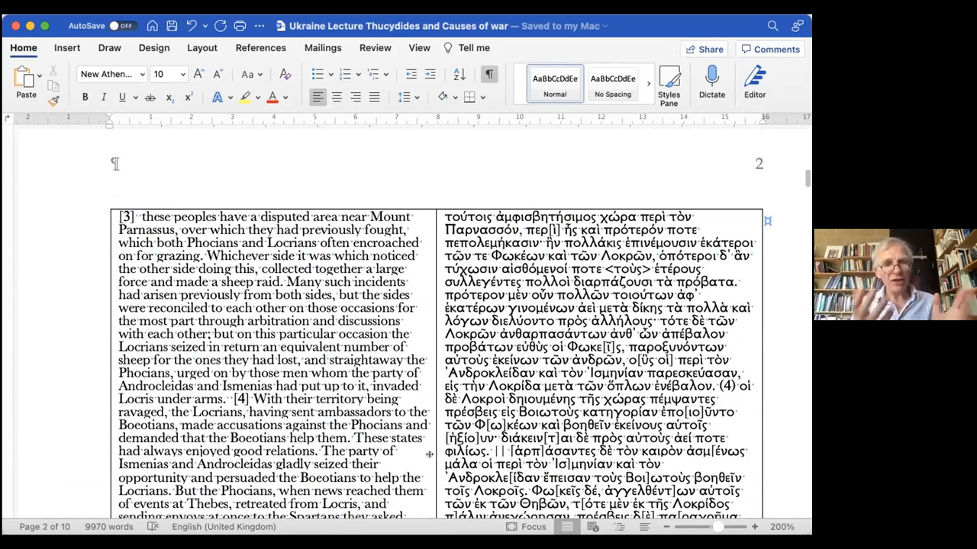
pyautogui.scroll(-3)
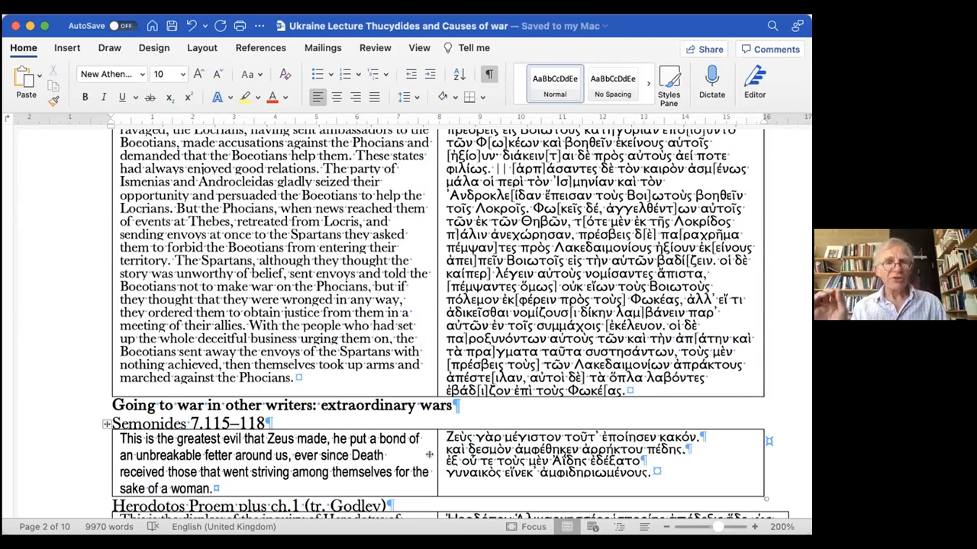
pyautogui.scroll(-3)
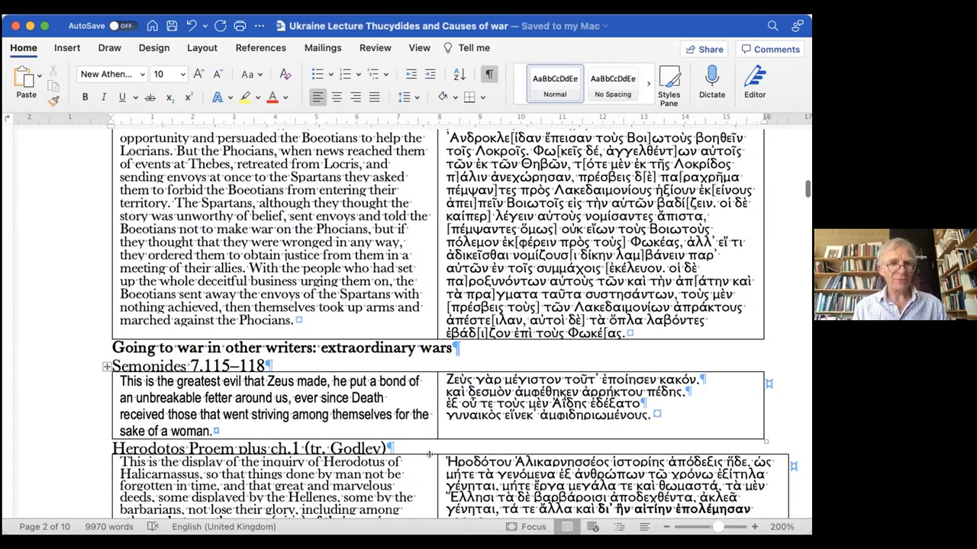
pyautogui.scroll(-3)
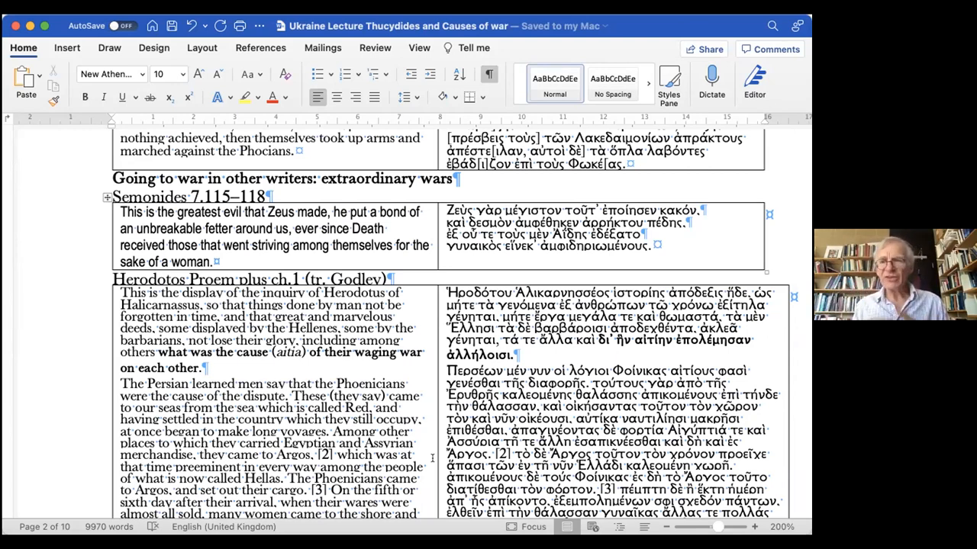
pyautogui.scroll(-3)
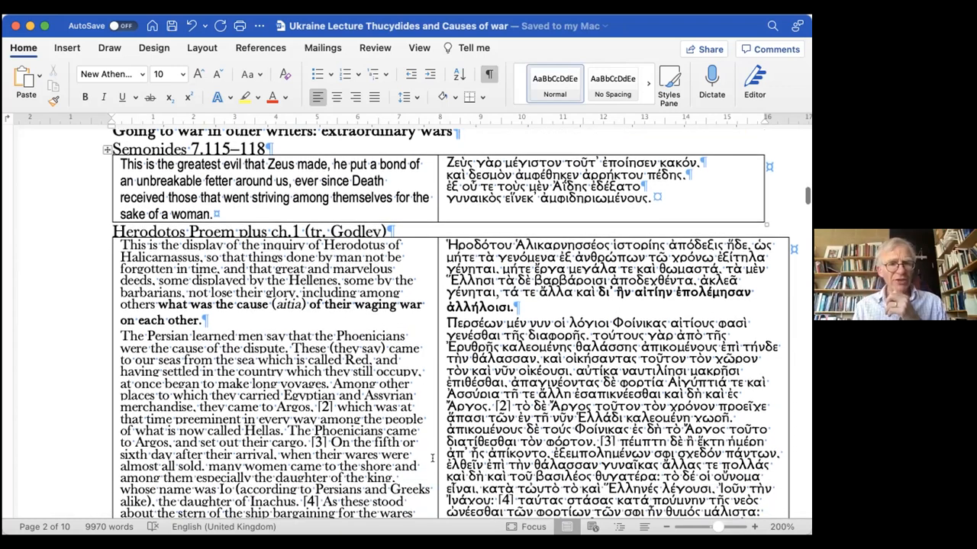
pyautogui.scroll(-3)
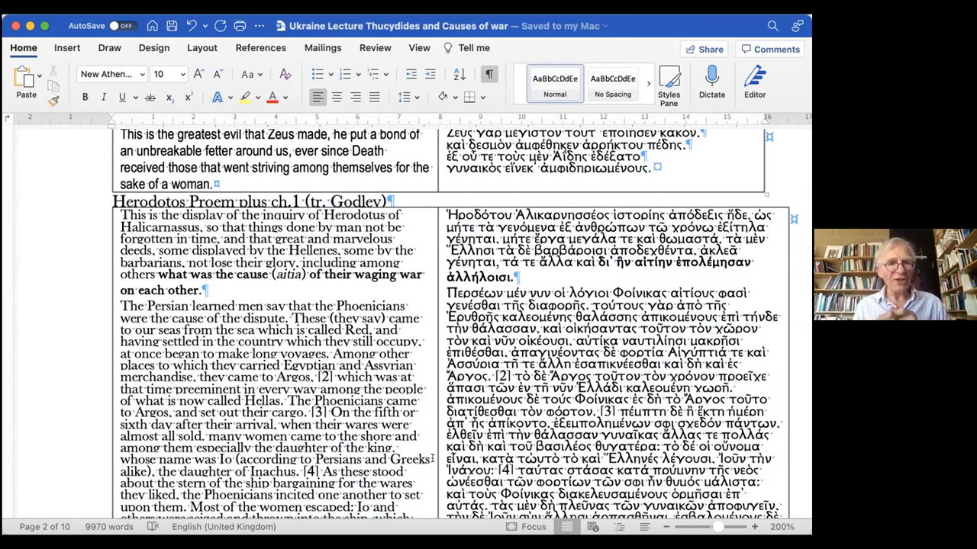
pyautogui.scroll(-3)
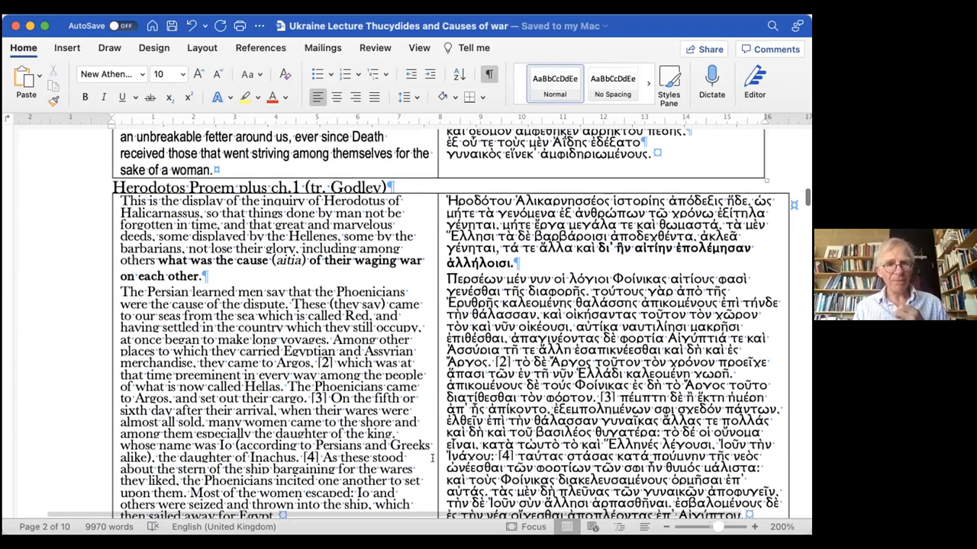
pyautogui.scroll(-3)
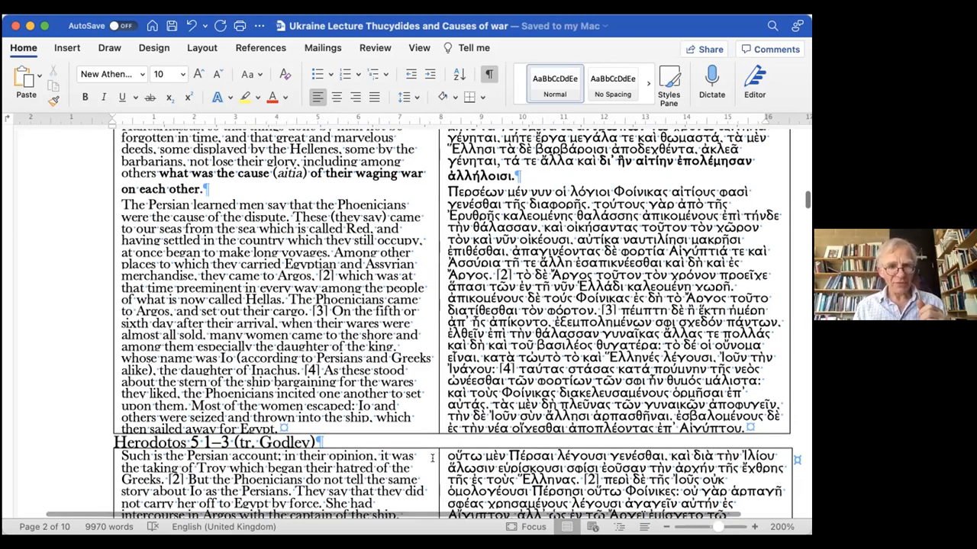
pyautogui.scroll(-3)
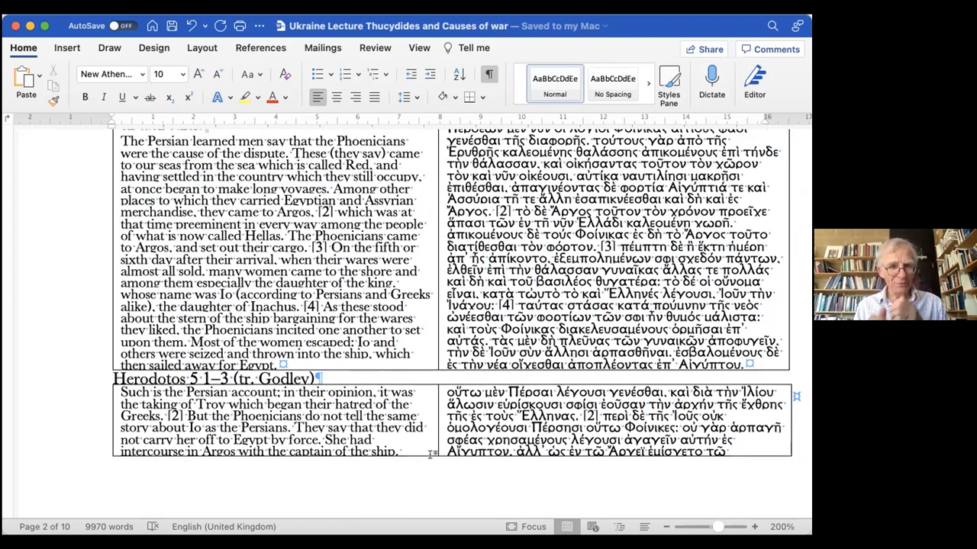
pyautogui.scroll(-3)
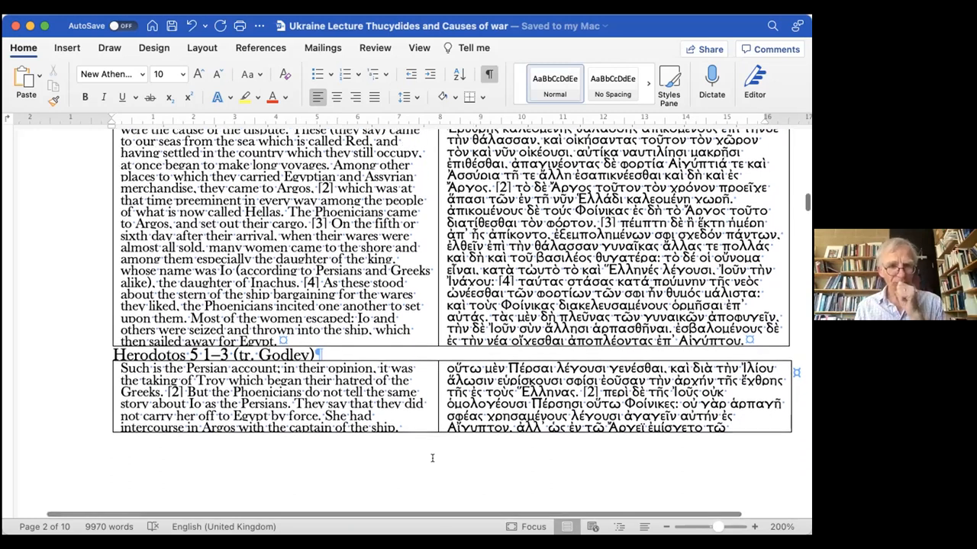
pyautogui.scroll(-3)
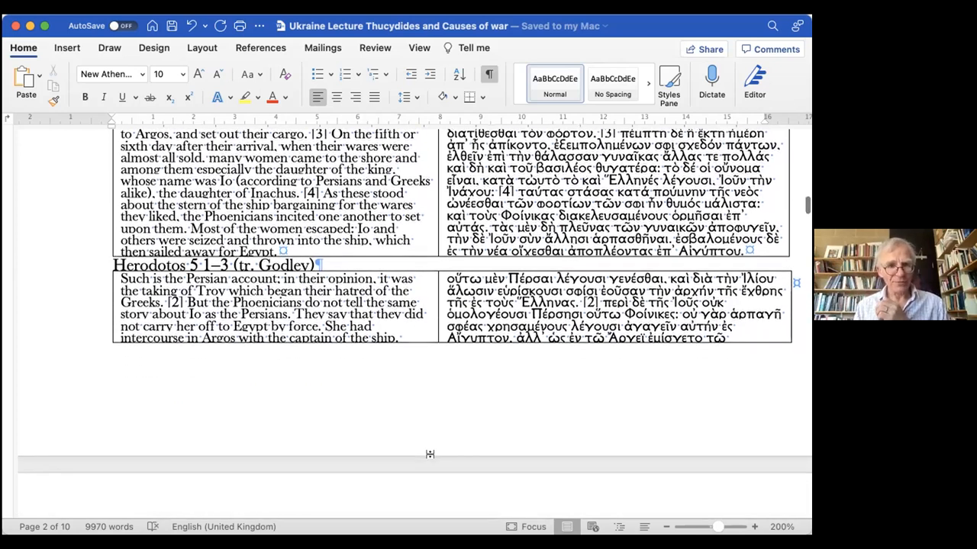
pyautogui.scroll(-3)
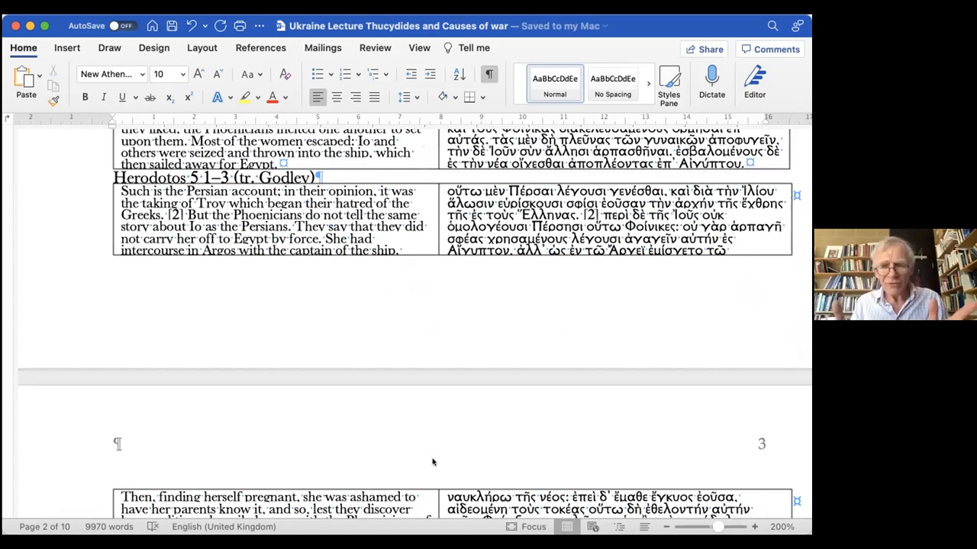
pyautogui.scroll(-3)
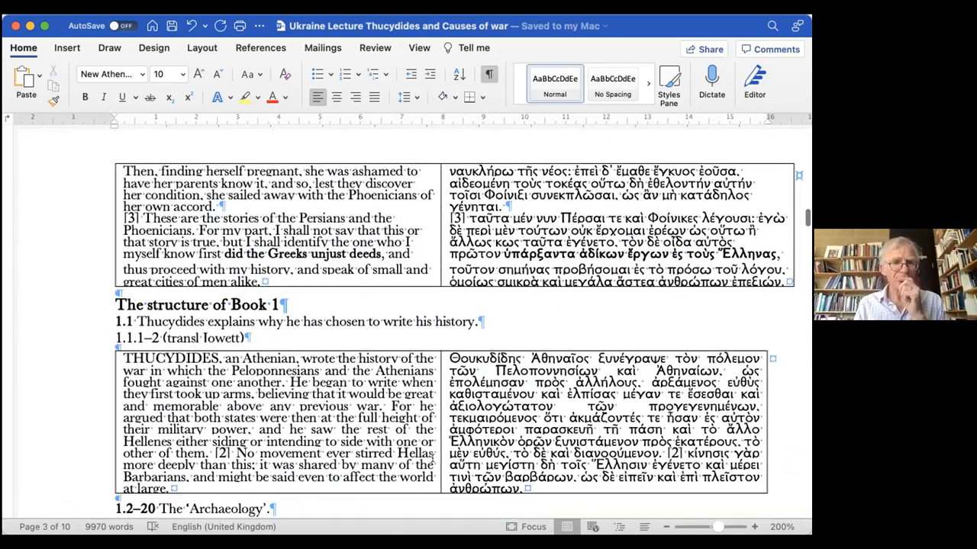
pyautogui.scroll(-3)
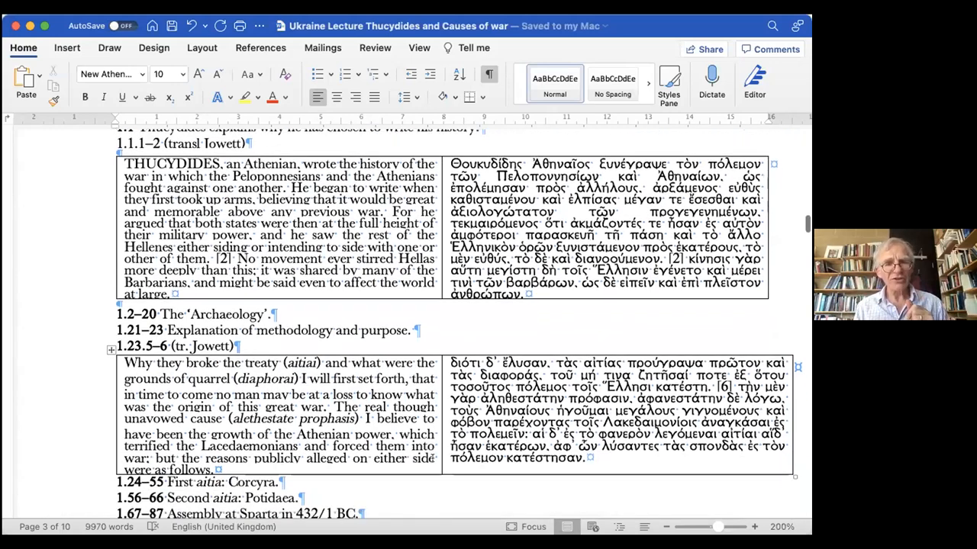
pyautogui.scroll(-3)
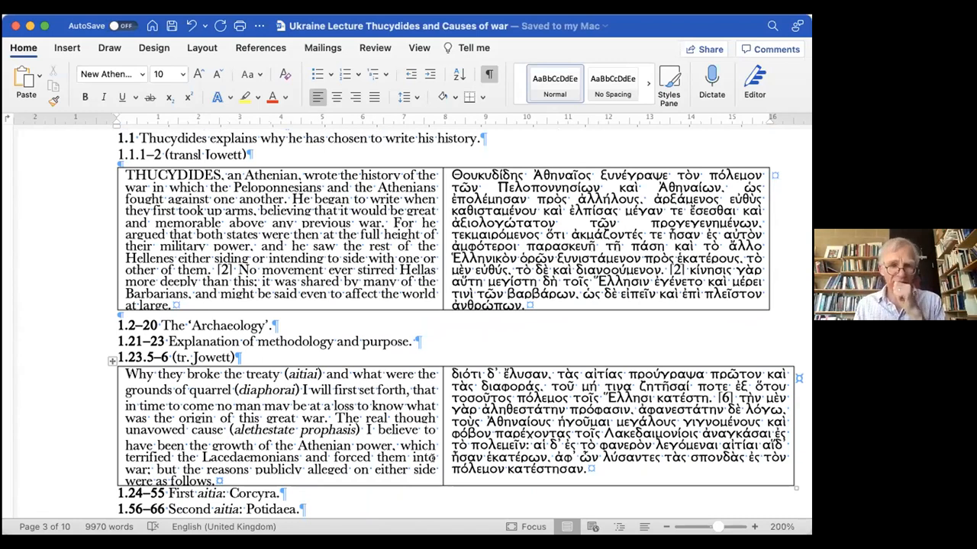
pyautogui.scroll(-3)
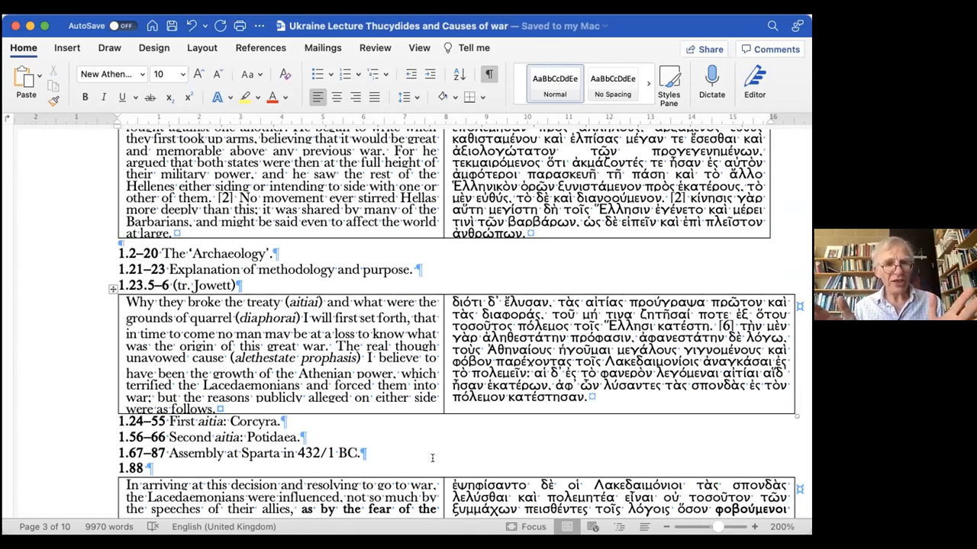
pyautogui.scroll(-3)
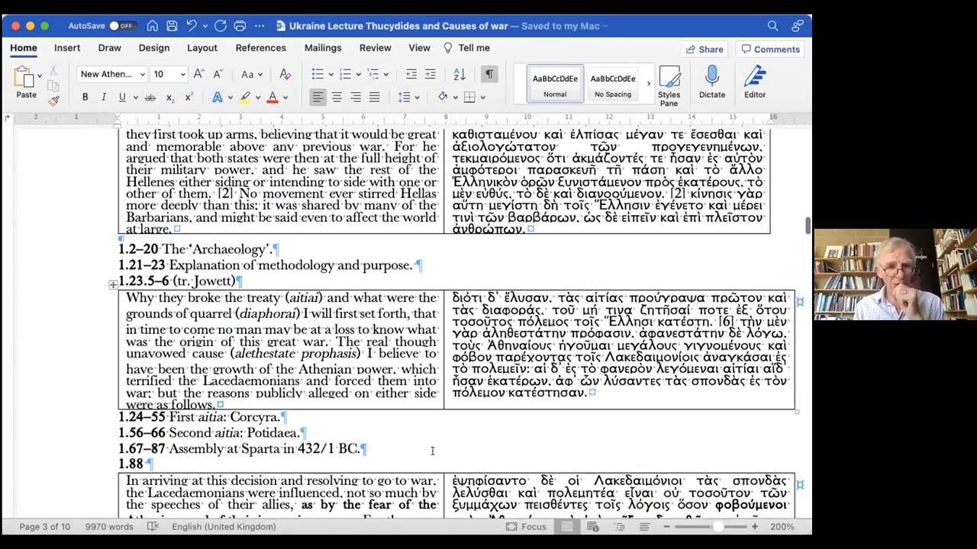
pyautogui.scroll(-3)
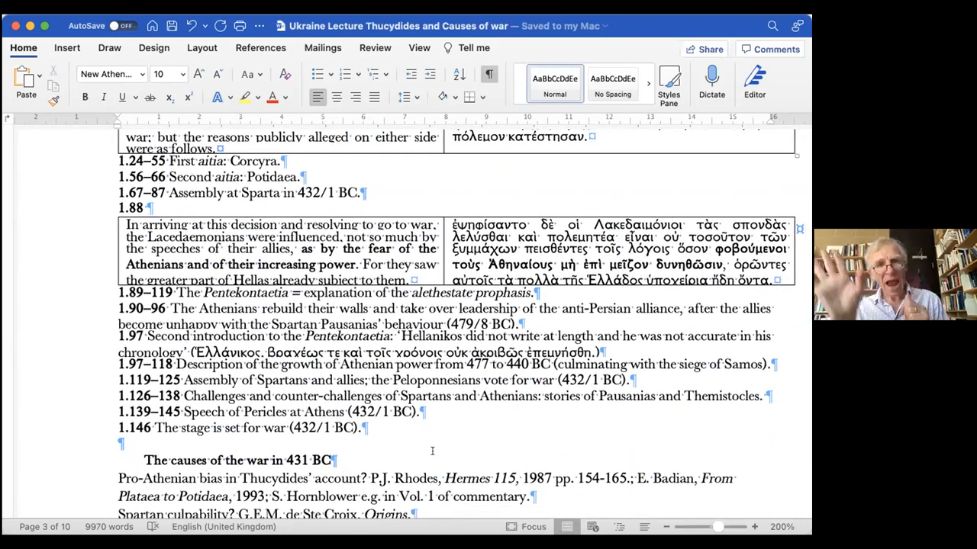
pyautogui.scroll(-3)
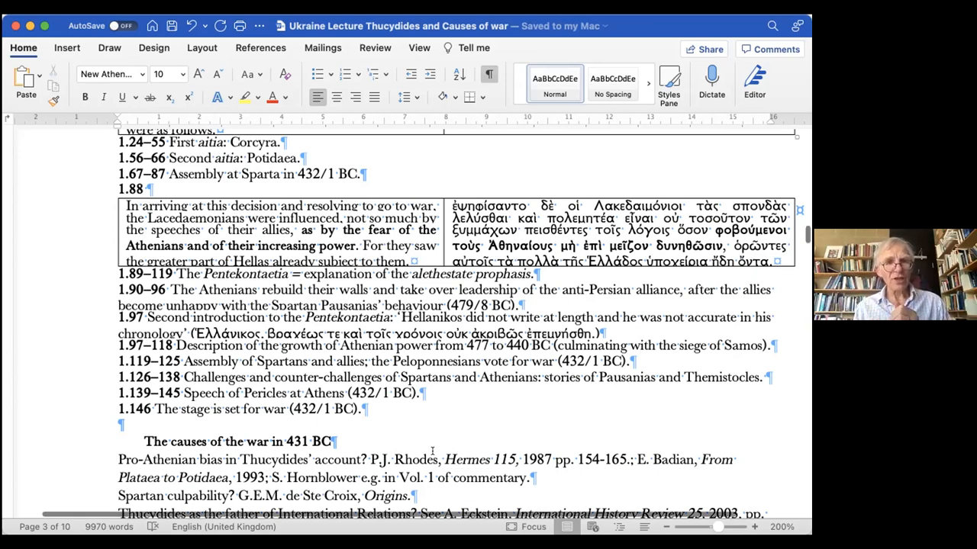
pyautogui.scroll(-3)
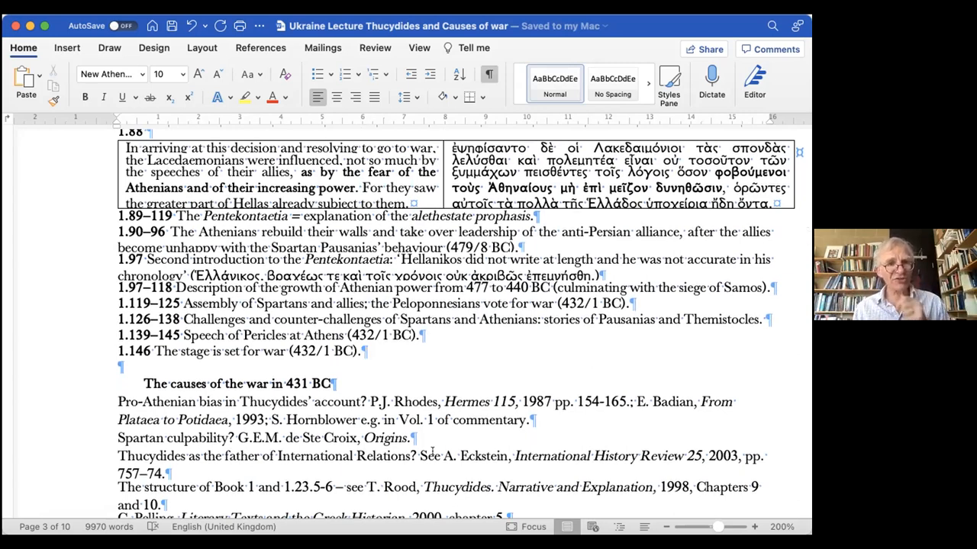
pyautogui.scroll(-3)
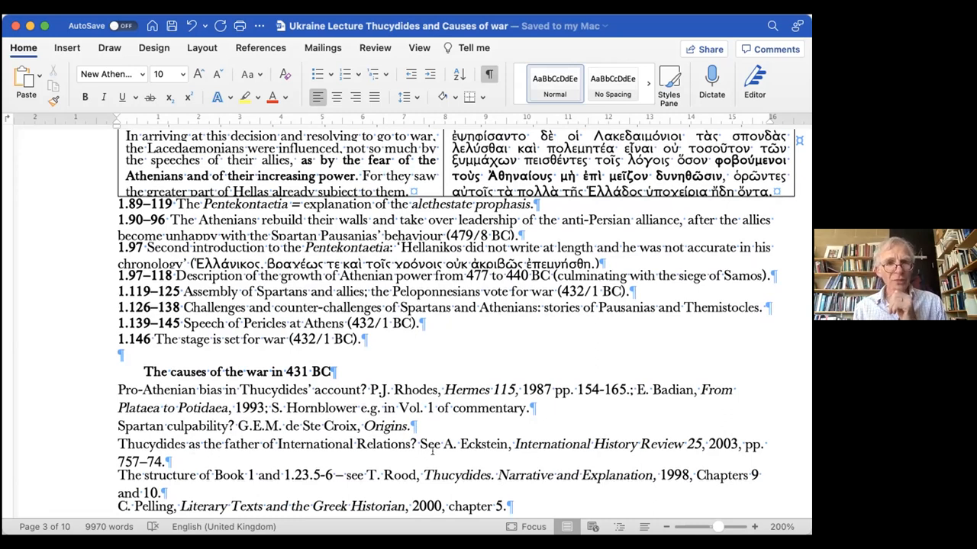
pyautogui.scroll(-3)
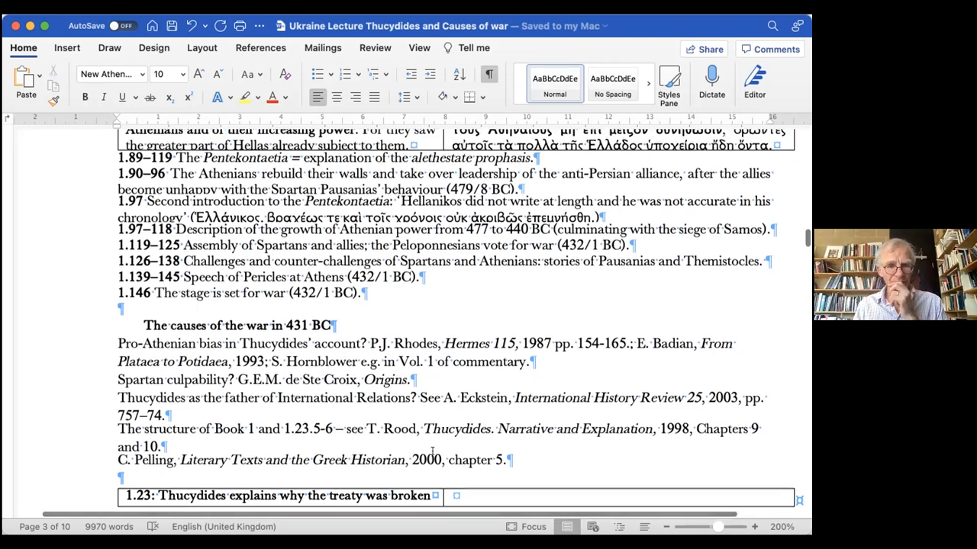
pyautogui.scroll(-3)
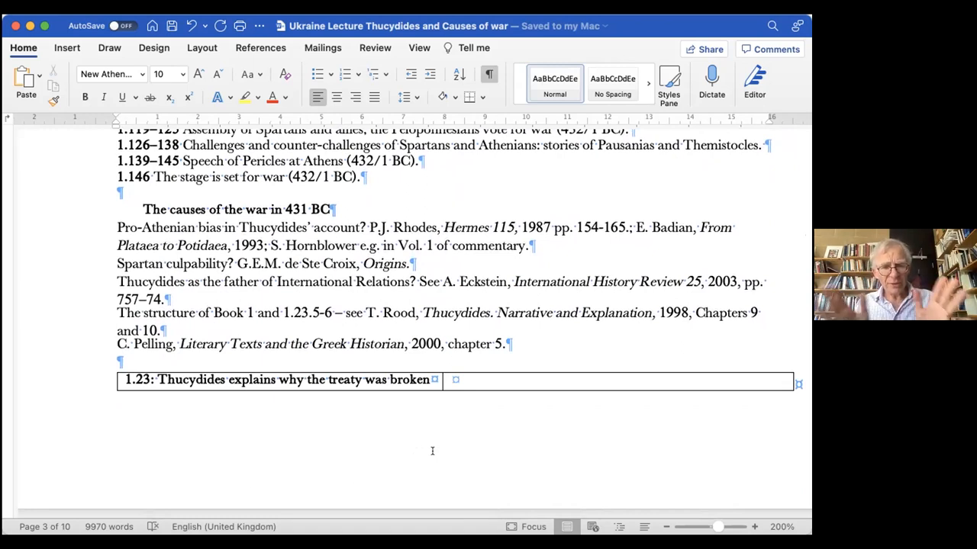
pyautogui.scroll(-3)
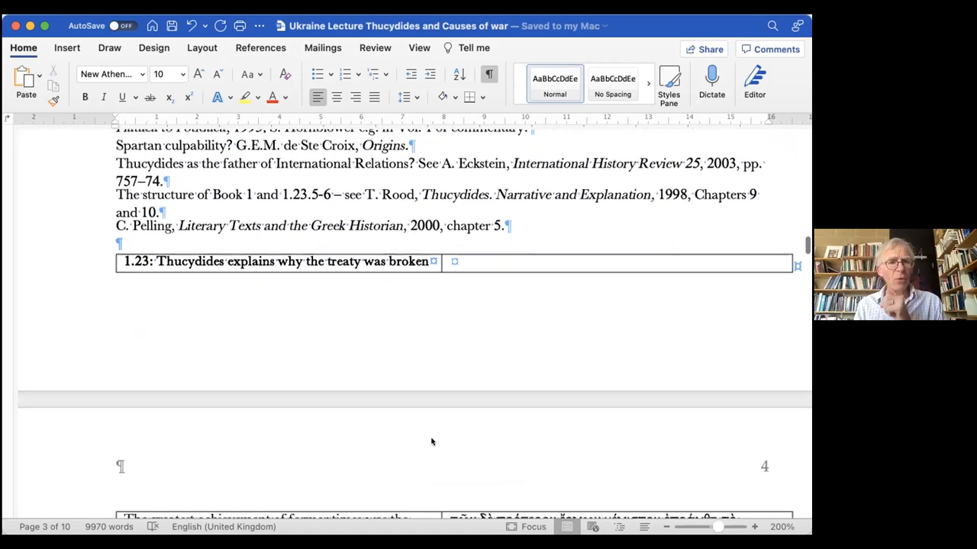
pyautogui.scroll(-3)
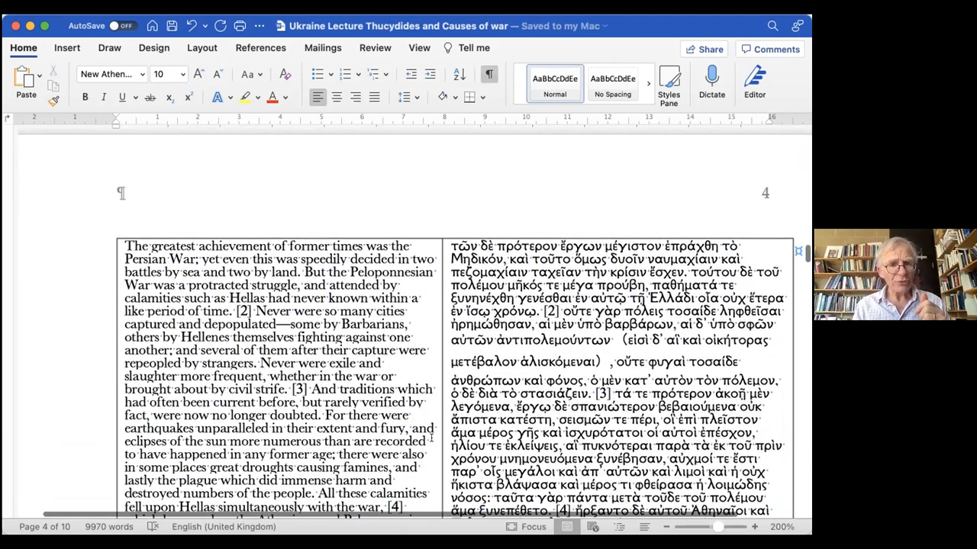
pyautogui.scroll(-3)
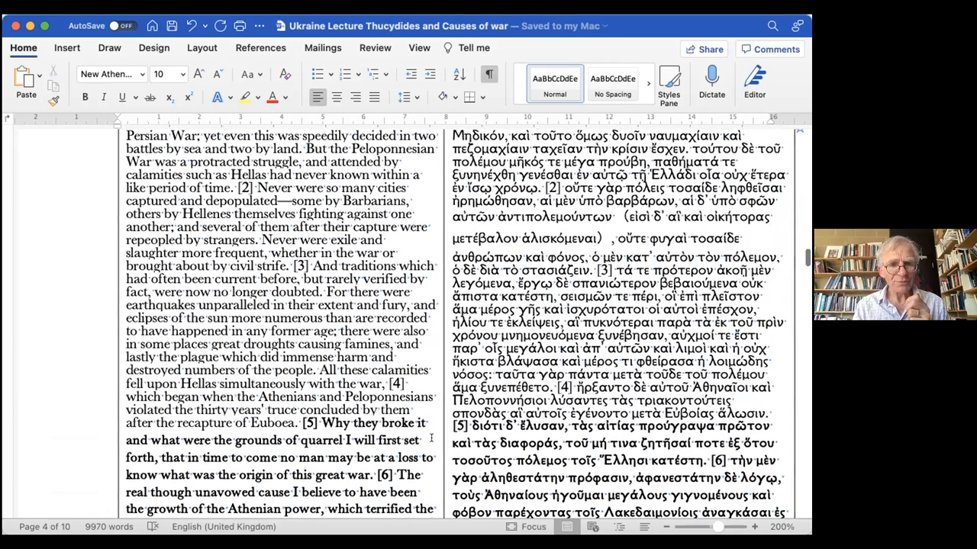
pyautogui.scroll(-3)
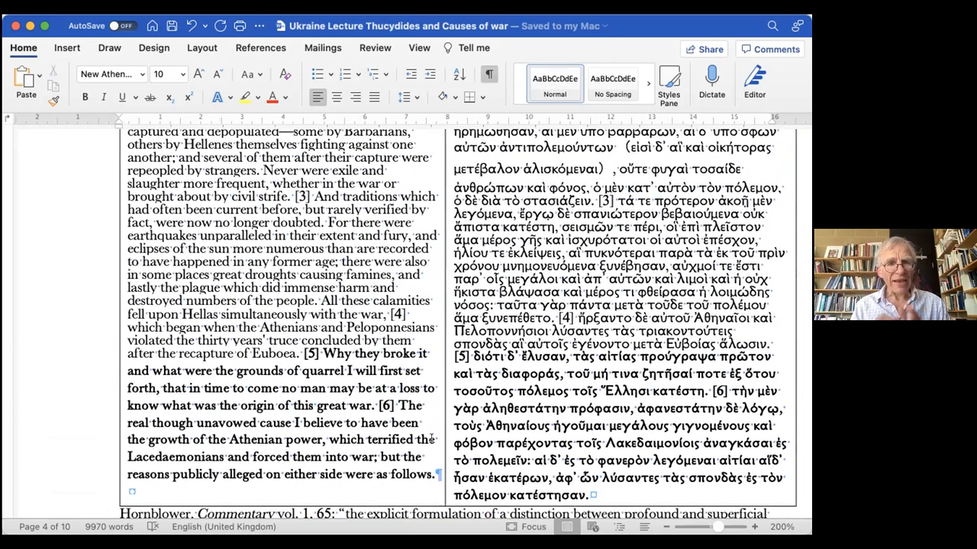
pyautogui.scroll(-3)
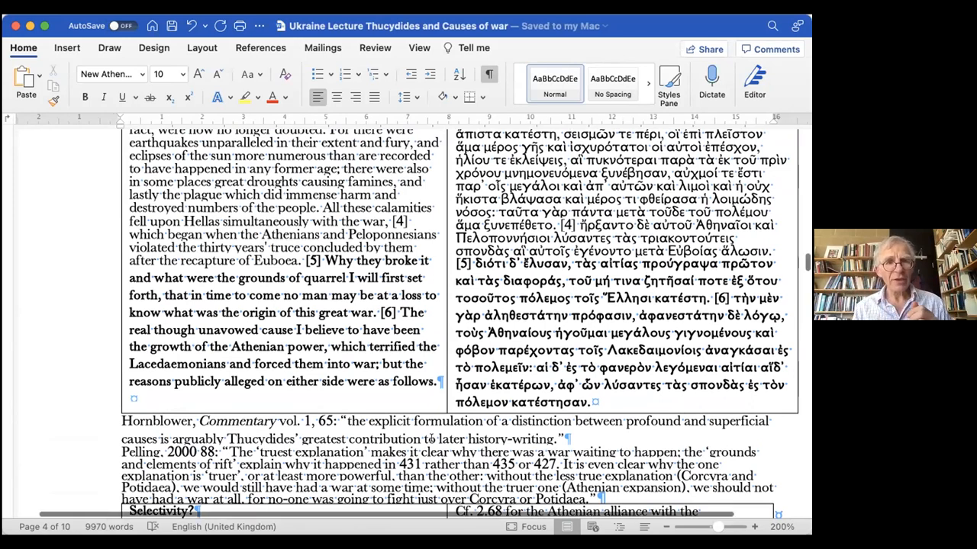
pyautogui.scroll(-3)
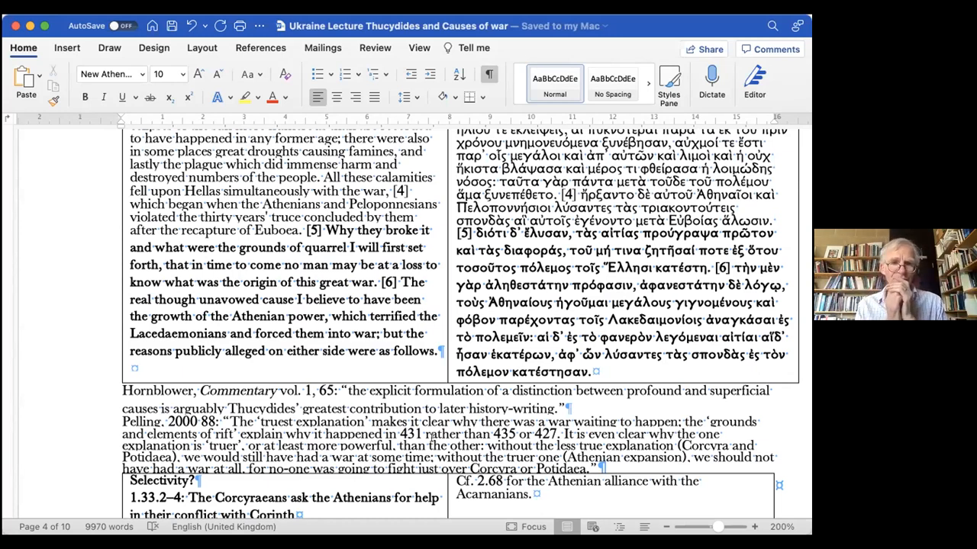
pyautogui.scroll(-3)
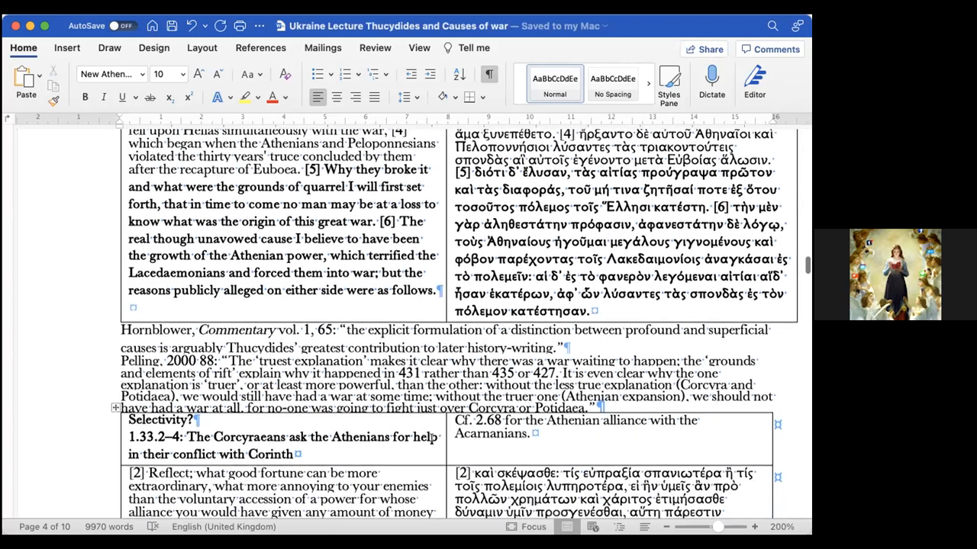
pyautogui.scroll(-3)
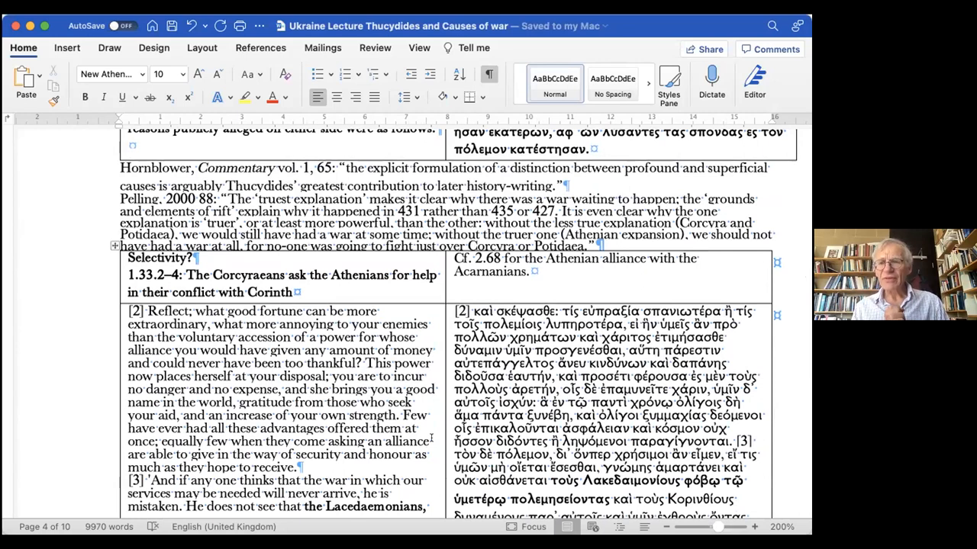
pyautogui.scroll(-3)
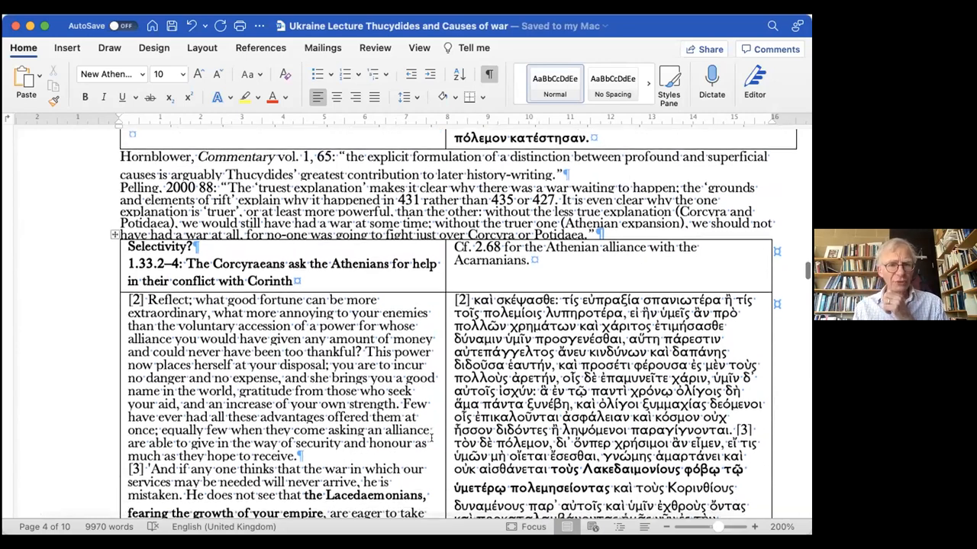
pyautogui.scroll(-3)
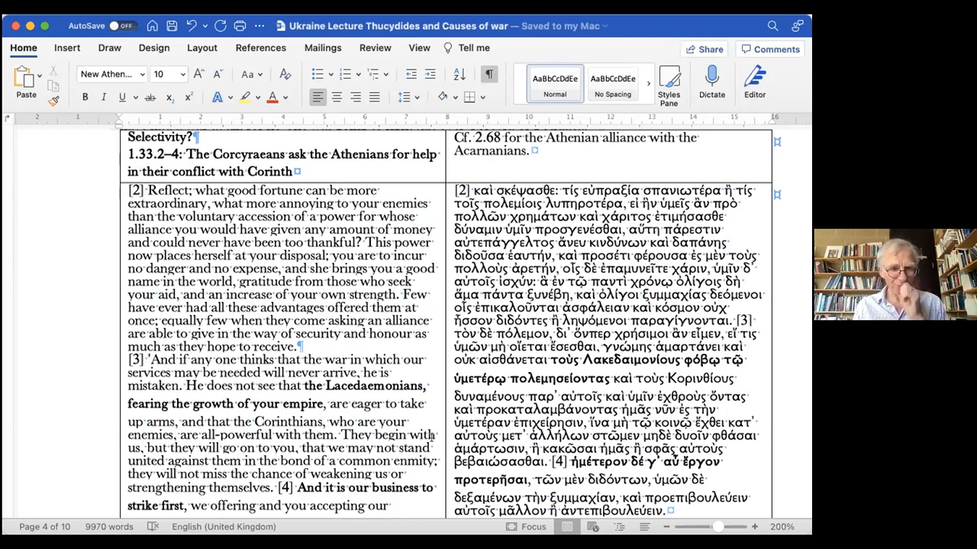
pyautogui.scroll(-3)
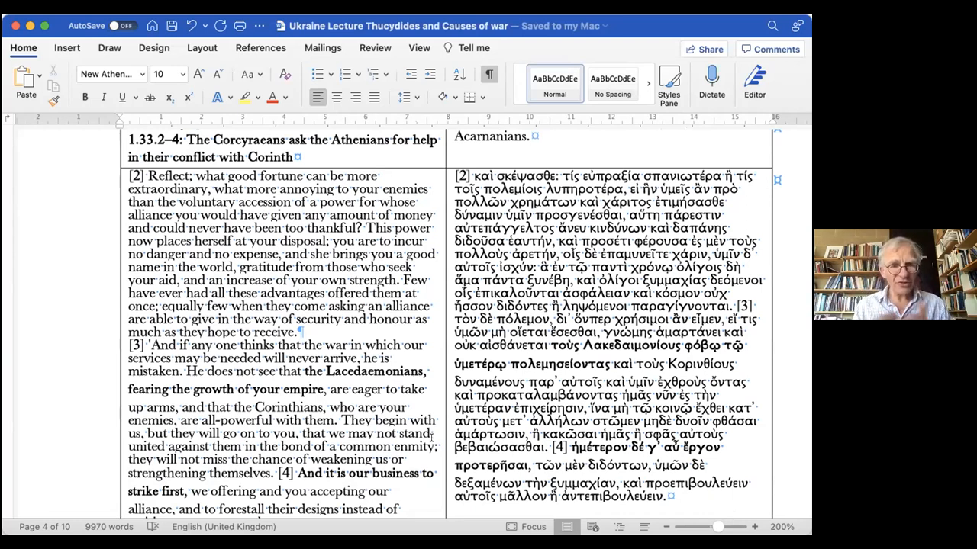
pyautogui.scroll(-3)
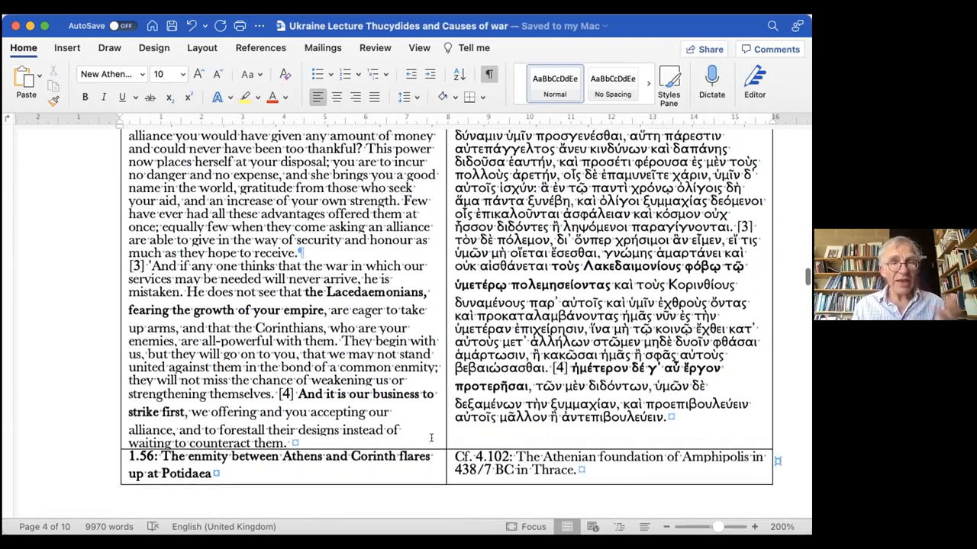
pyautogui.scroll(-3)
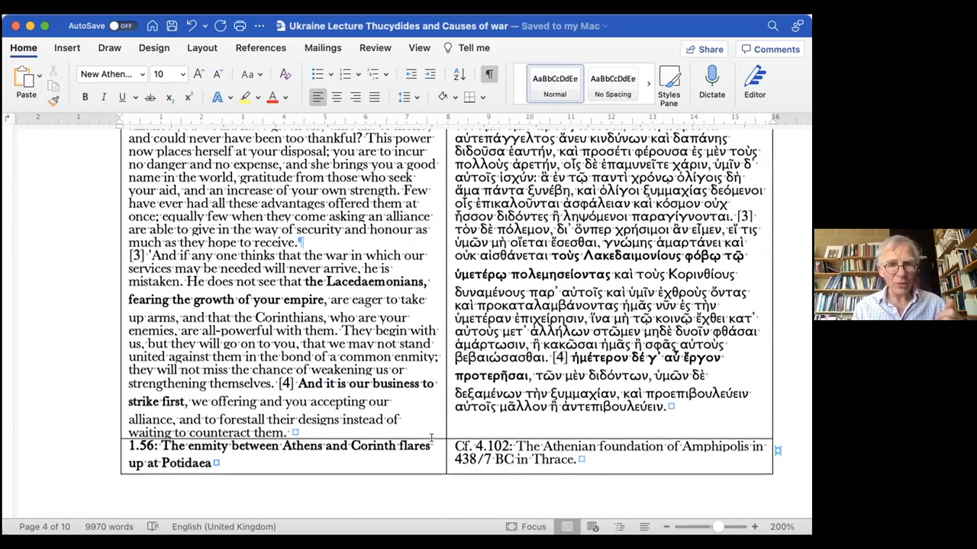
pyautogui.scroll(-3)
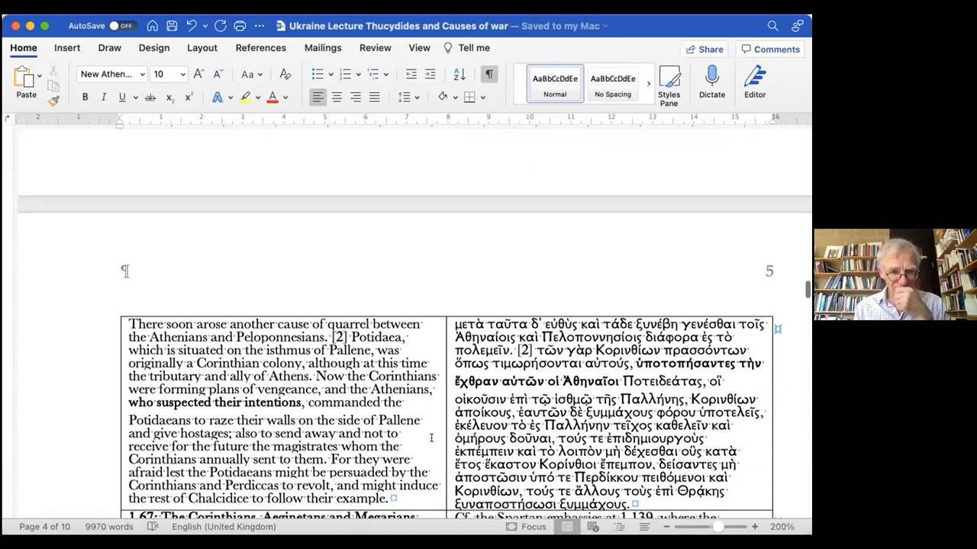
pyautogui.scroll(-3)
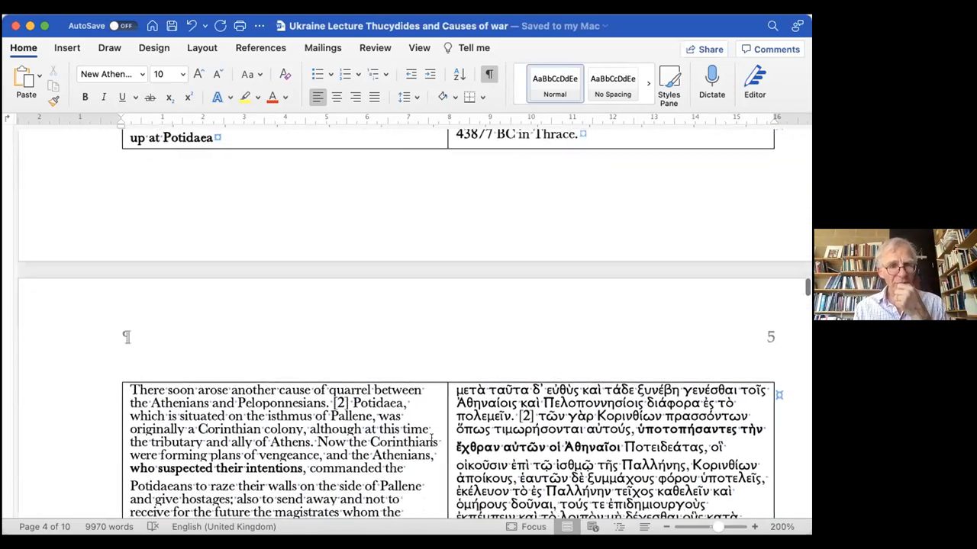
pyautogui.scroll(-3)
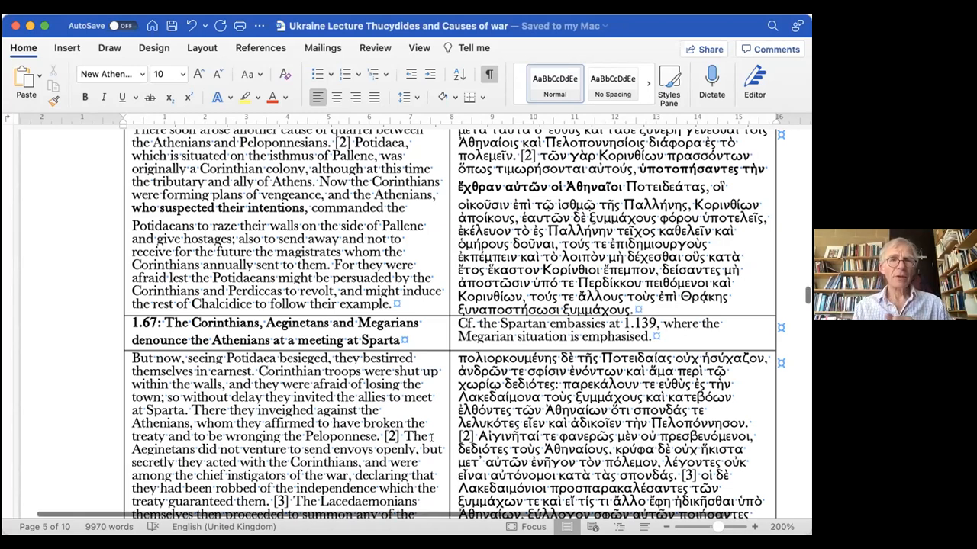
pyautogui.scroll(-3)
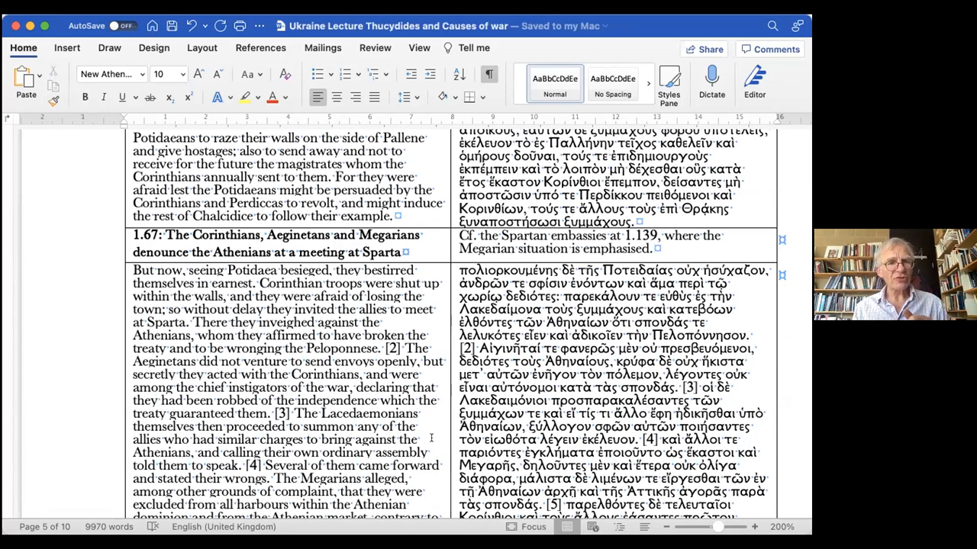
pyautogui.scroll(-3)
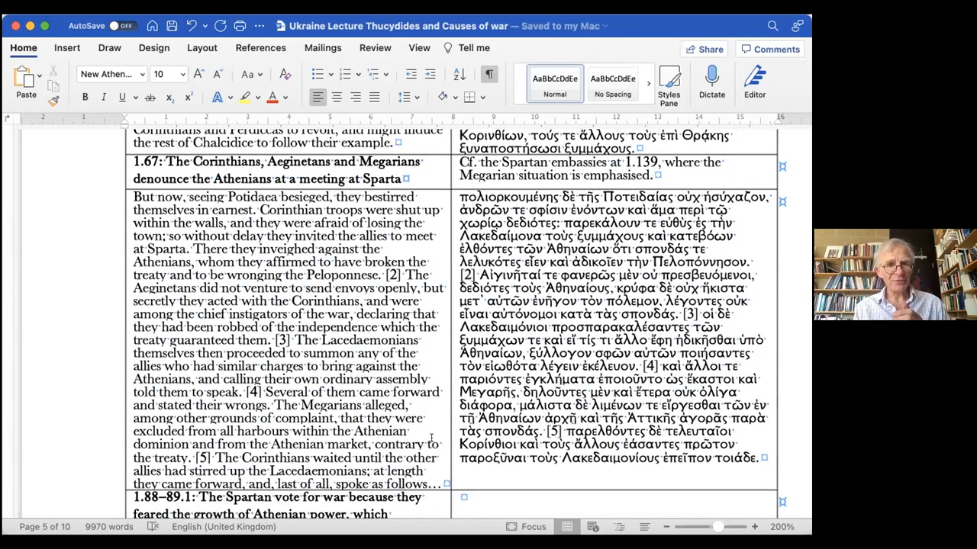
pyautogui.scroll(-3)
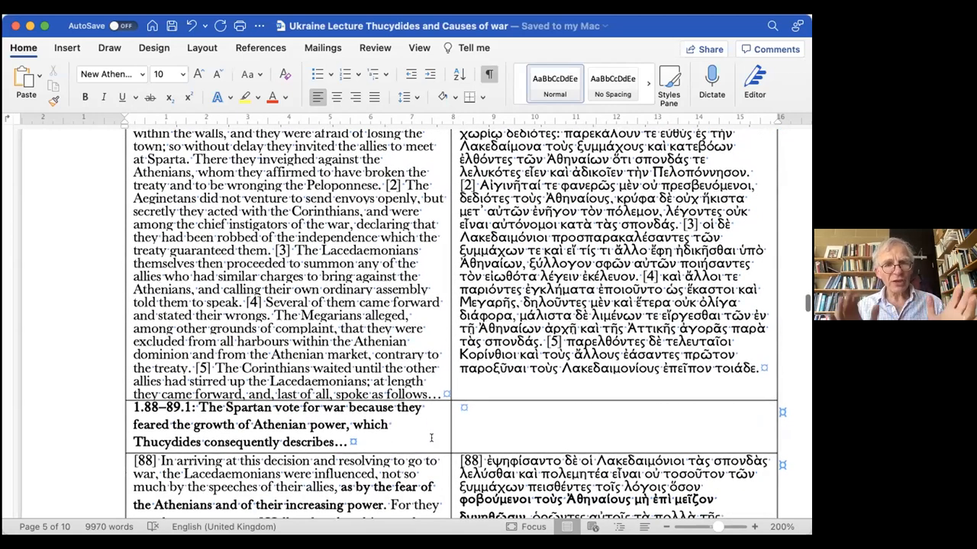
pyautogui.scroll(-3)
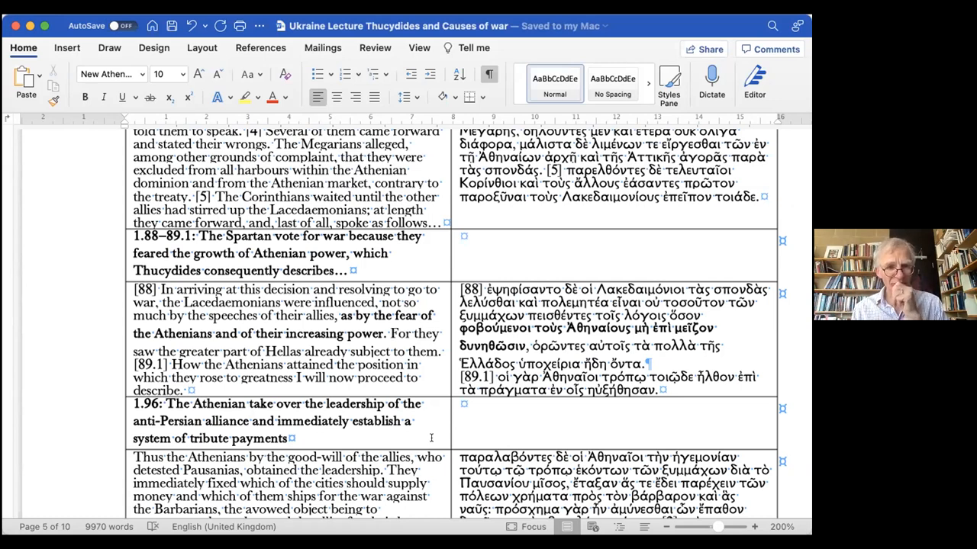
pyautogui.scroll(-3)
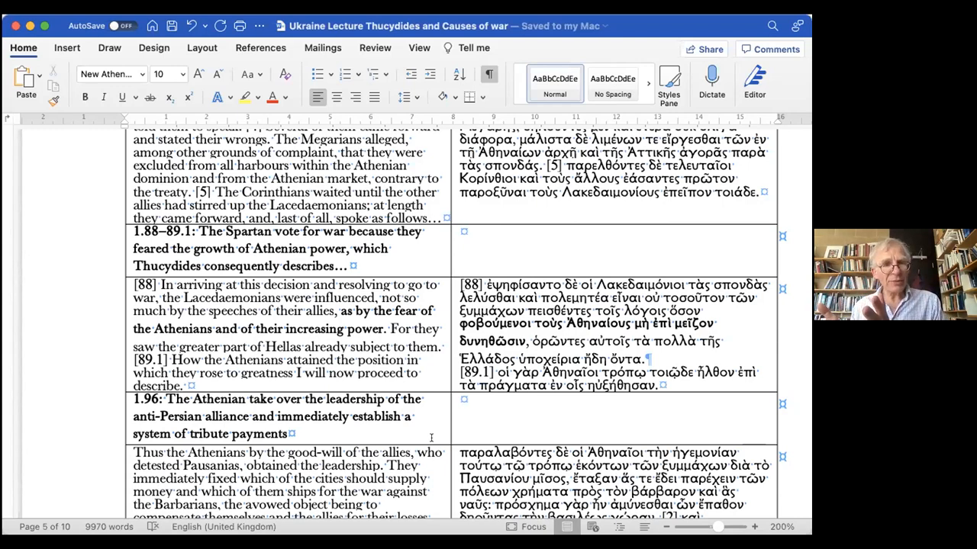
pyautogui.scroll(-3)
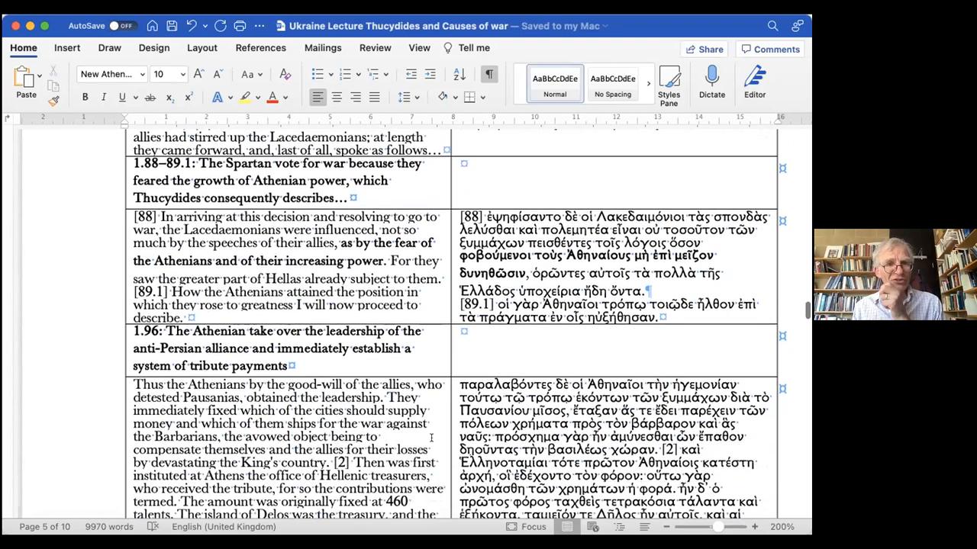
pyautogui.scroll(-3)
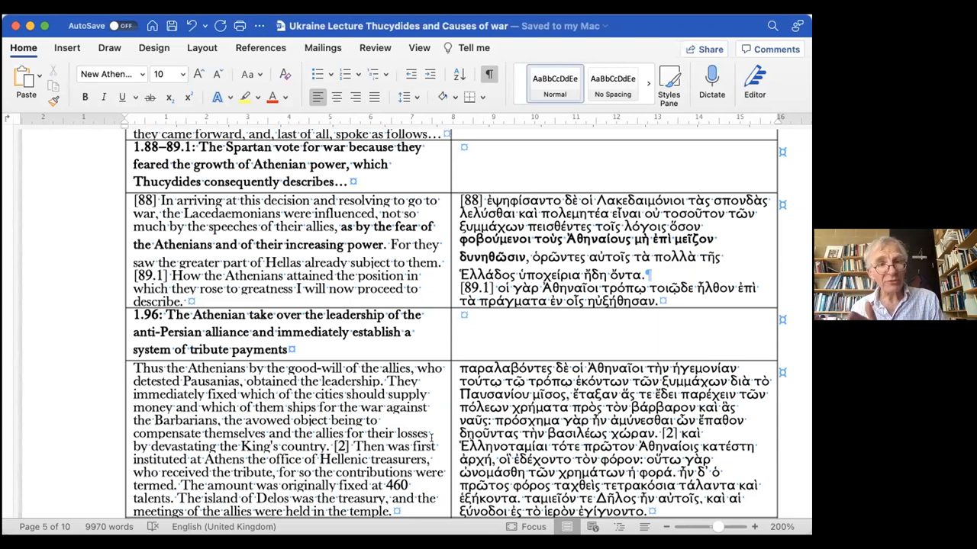
pyautogui.scroll(-3)
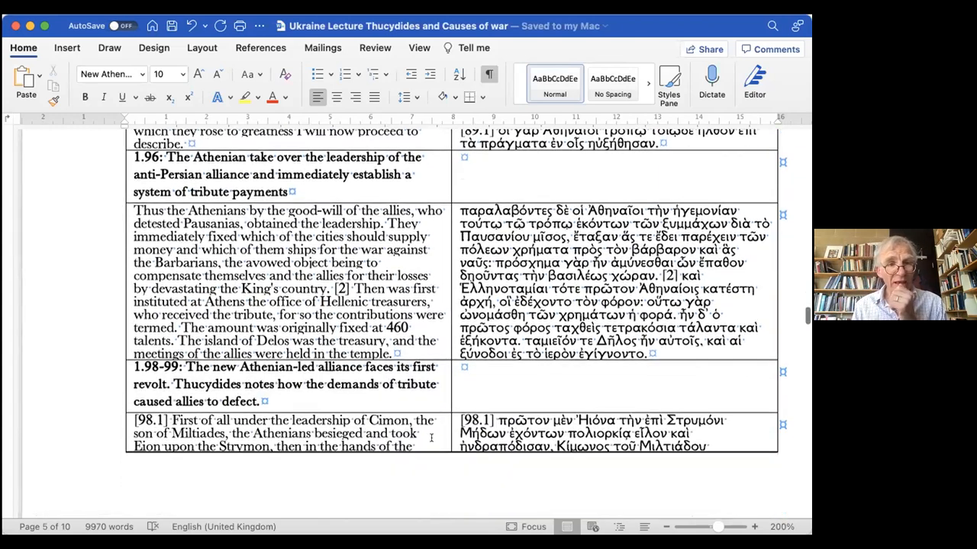
pyautogui.scroll(-3)
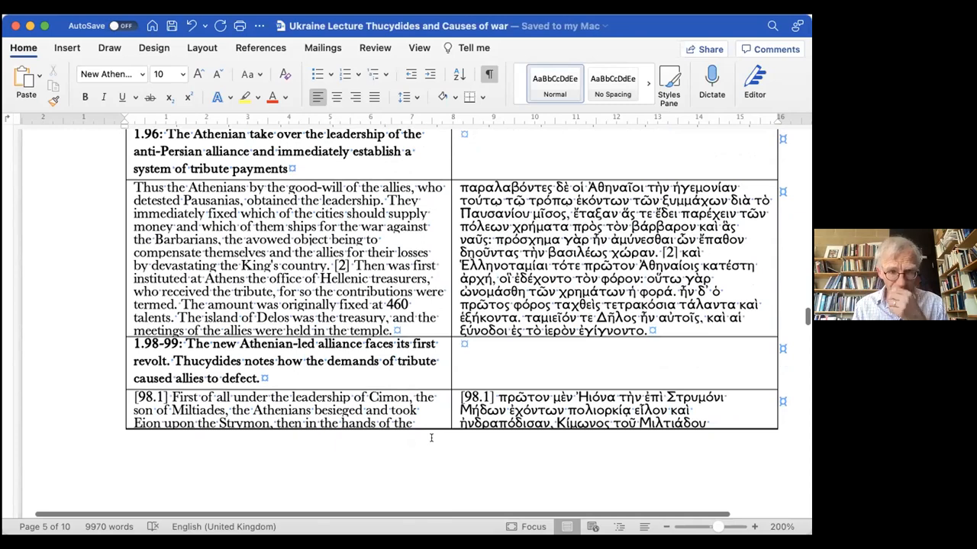
pyautogui.scroll(-3)
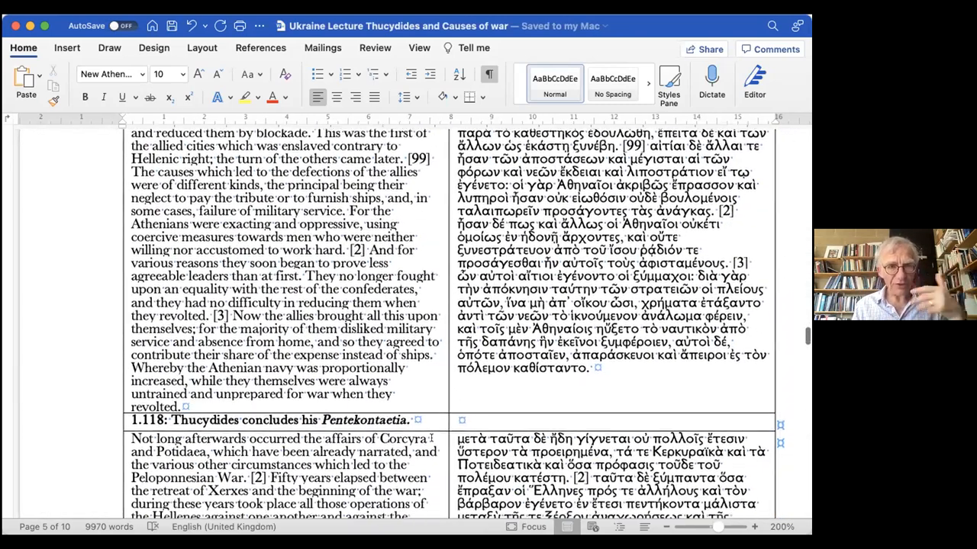
pyautogui.scroll(-3)
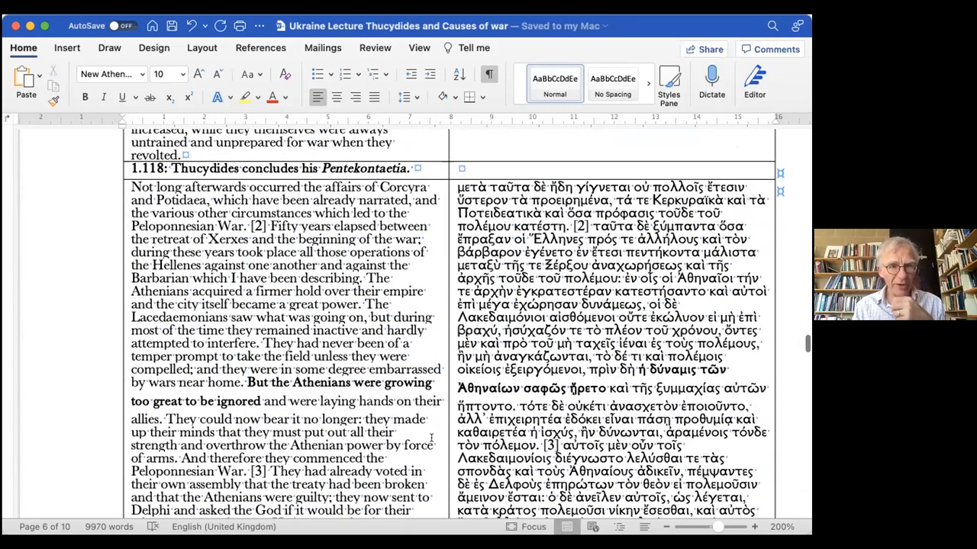
pyautogui.scroll(-3)
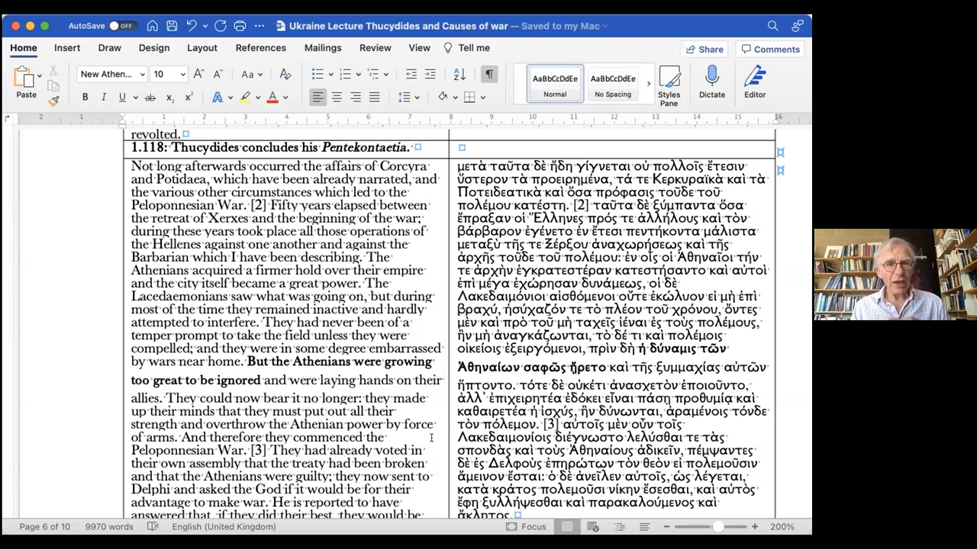
pyautogui.scroll(-3)
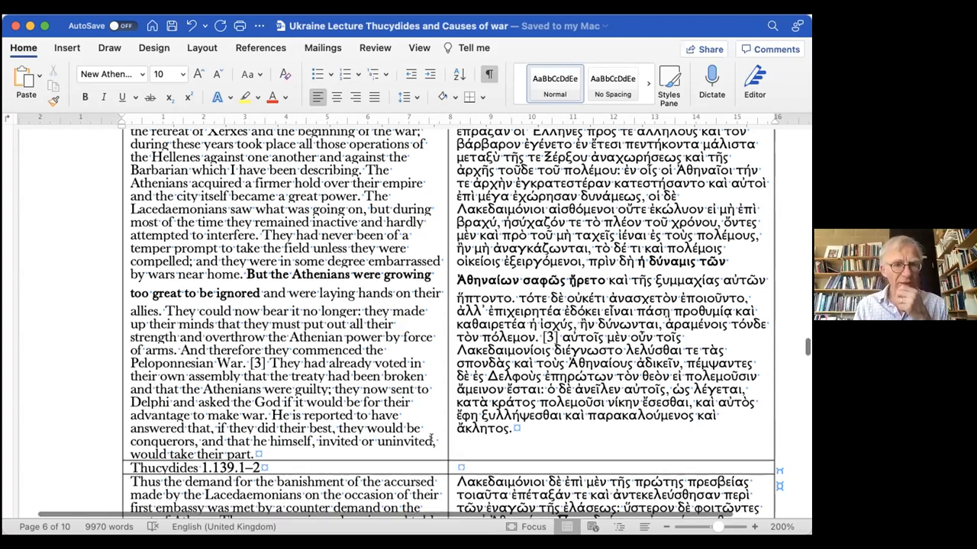
pyautogui.scroll(-3)
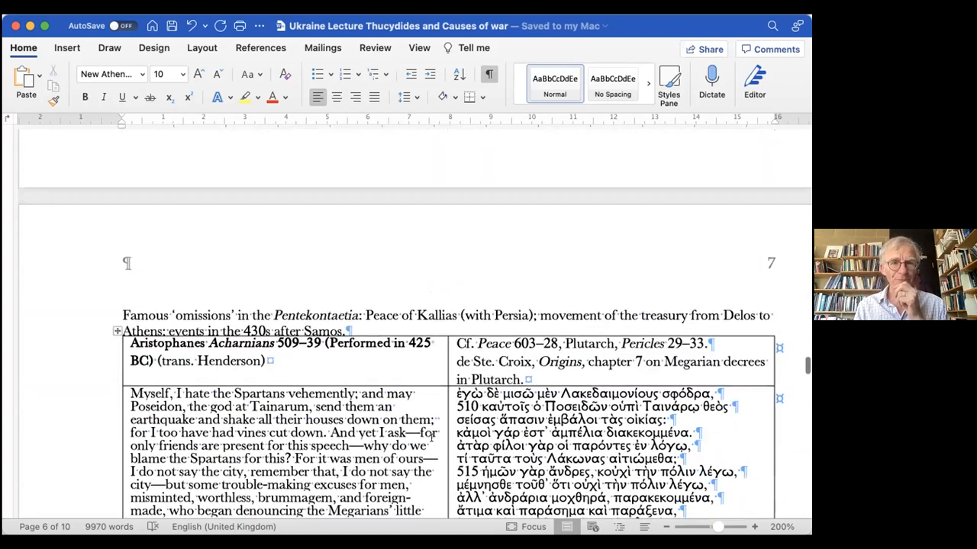
pyautogui.scroll(-3)
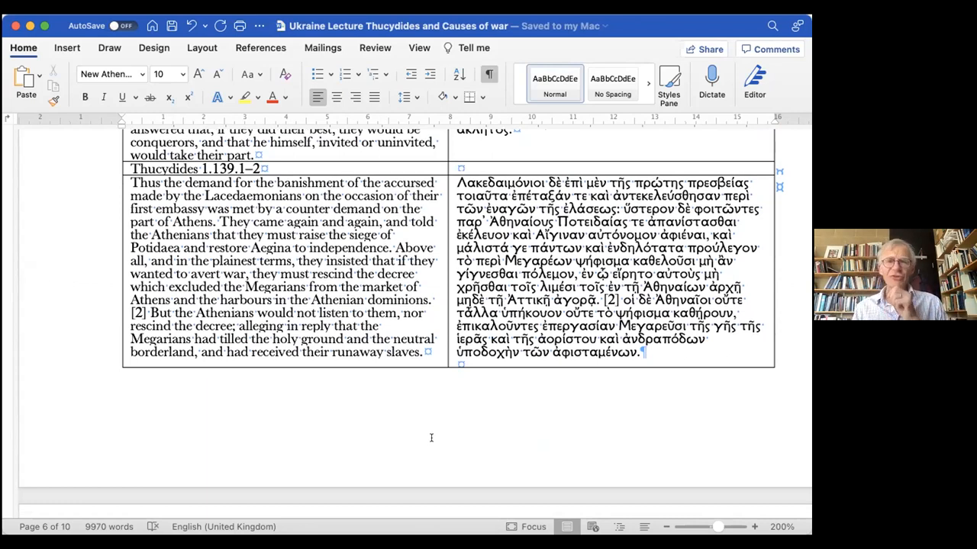
pyautogui.scroll(-3)
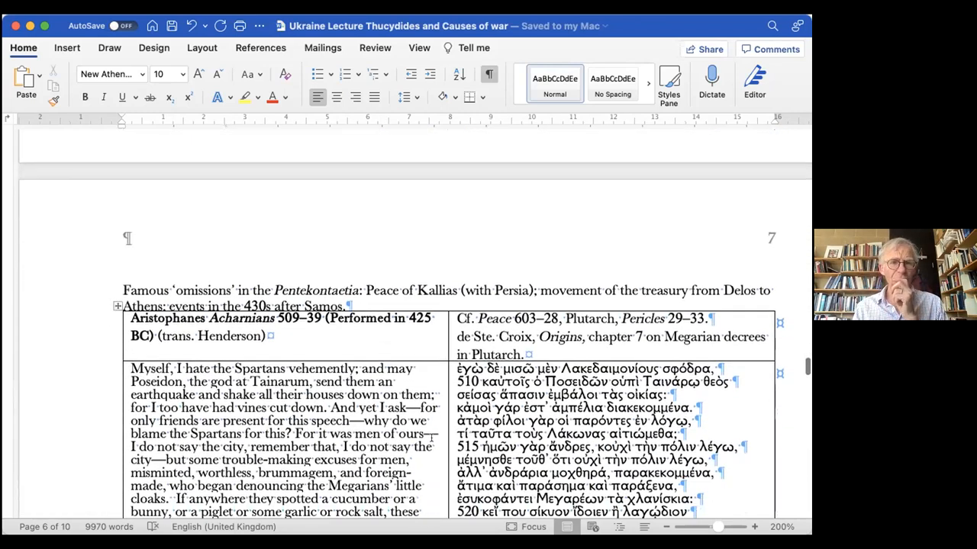
pyautogui.scroll(-3)
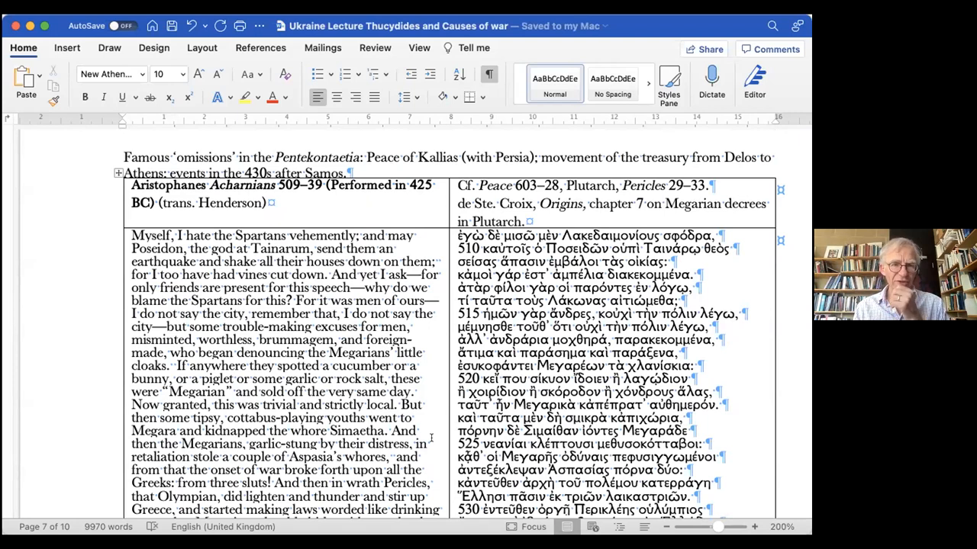
pyautogui.scroll(-3)
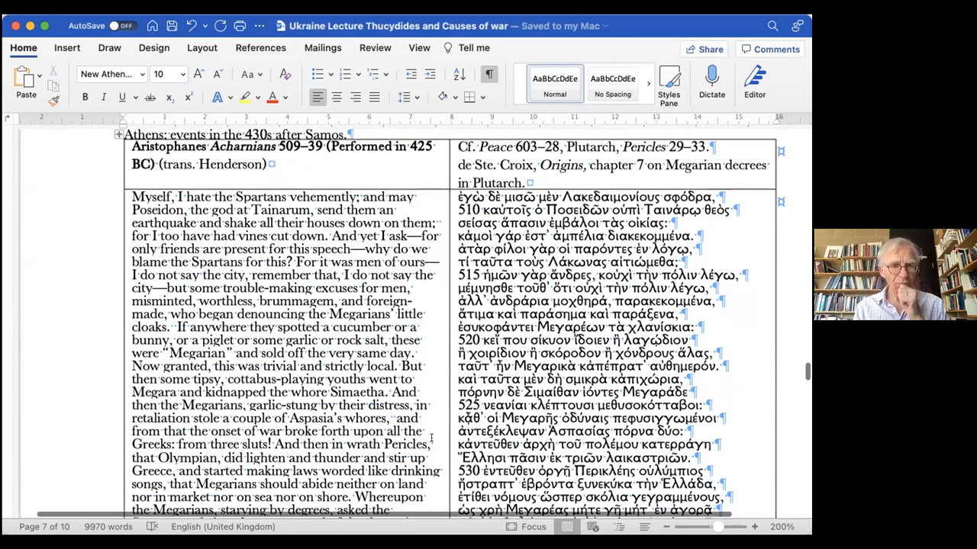
pyautogui.scroll(-3)
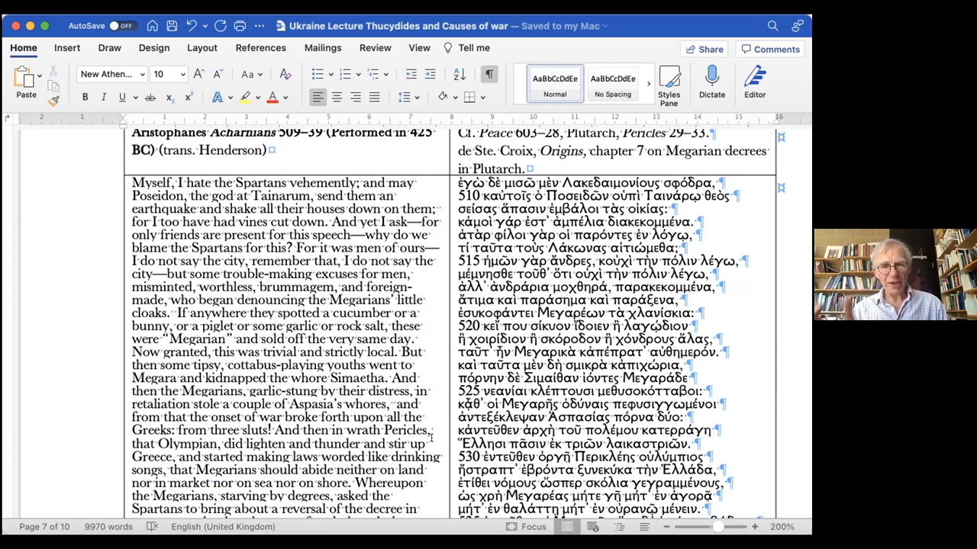
pyautogui.scroll(-3)
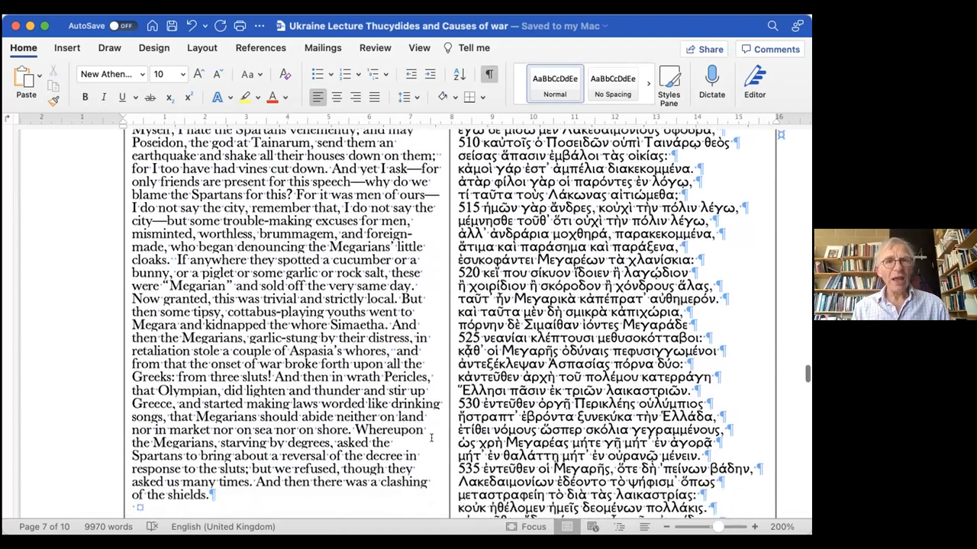
pyautogui.scroll(-3)
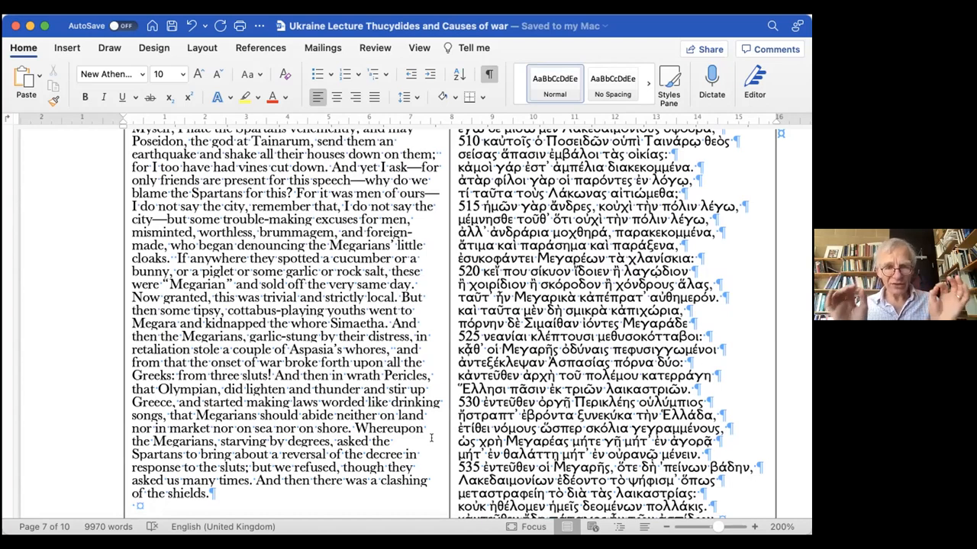
pyautogui.scroll(-3)
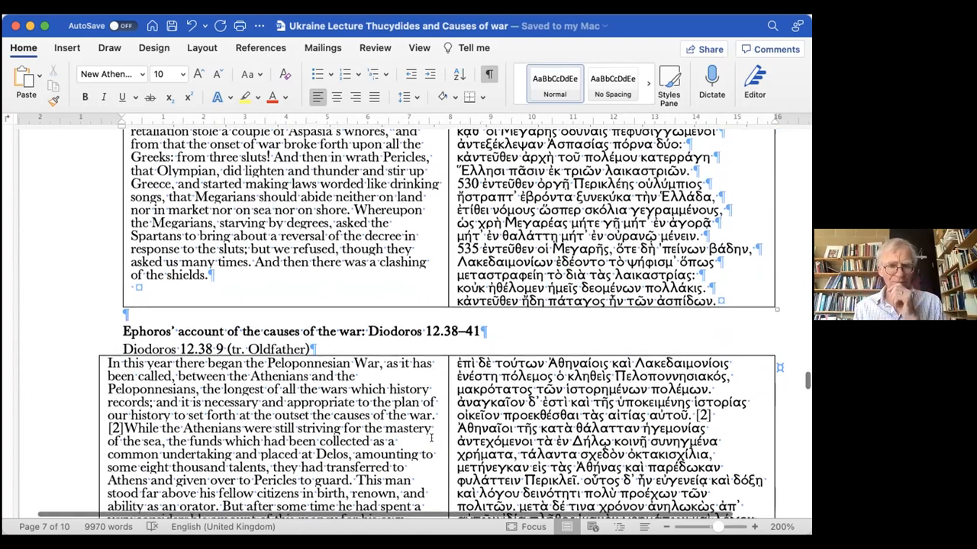
pyautogui.scroll(-3)
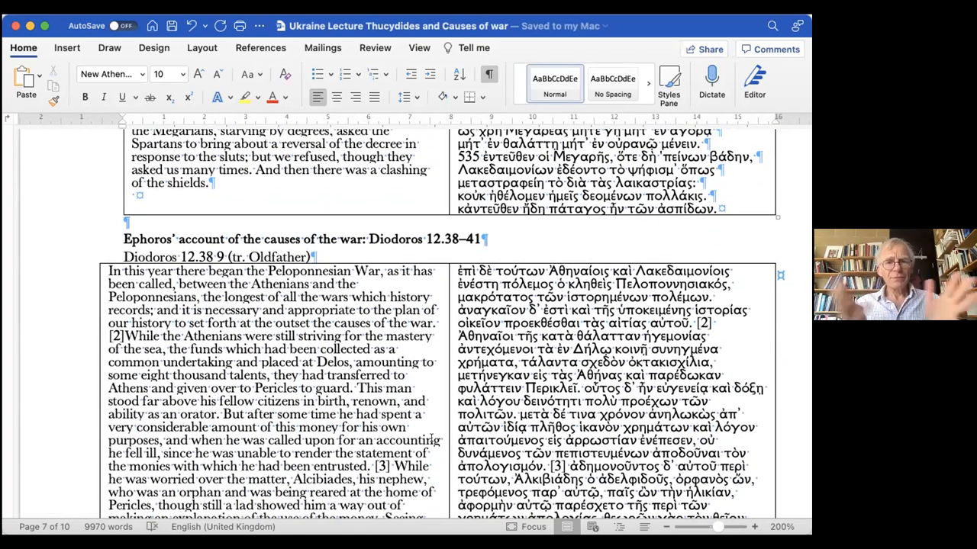
pyautogui.scroll(-3)
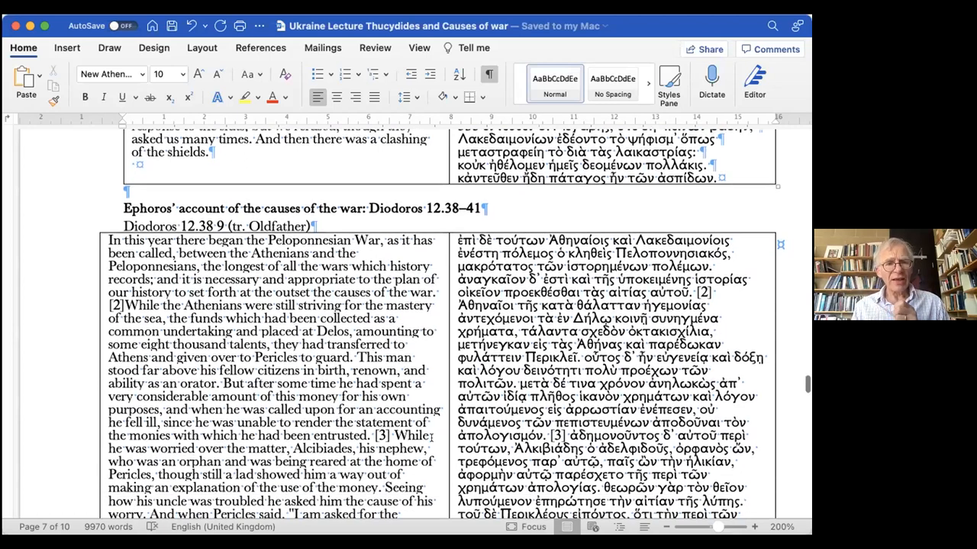
pyautogui.scroll(-3)
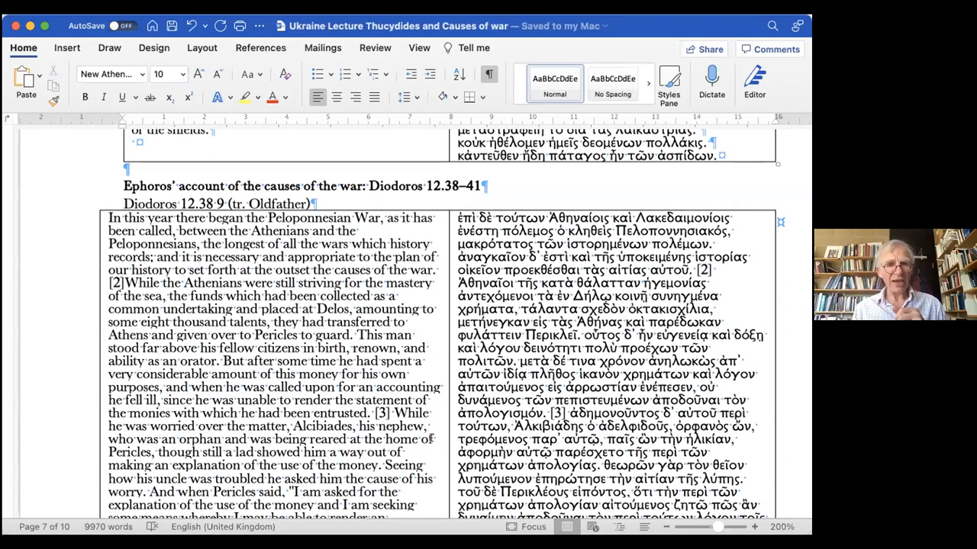
pyautogui.scroll(-3)
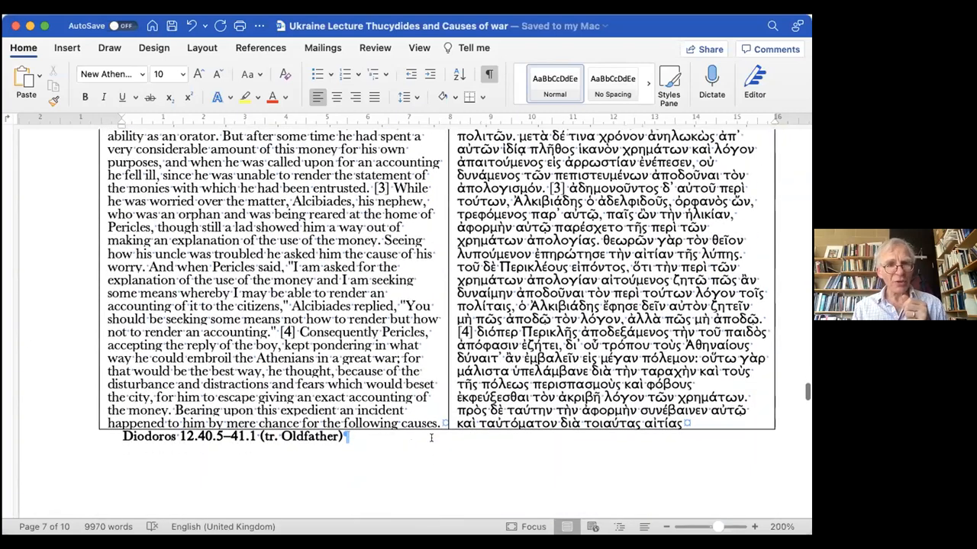
pyautogui.scroll(-3)
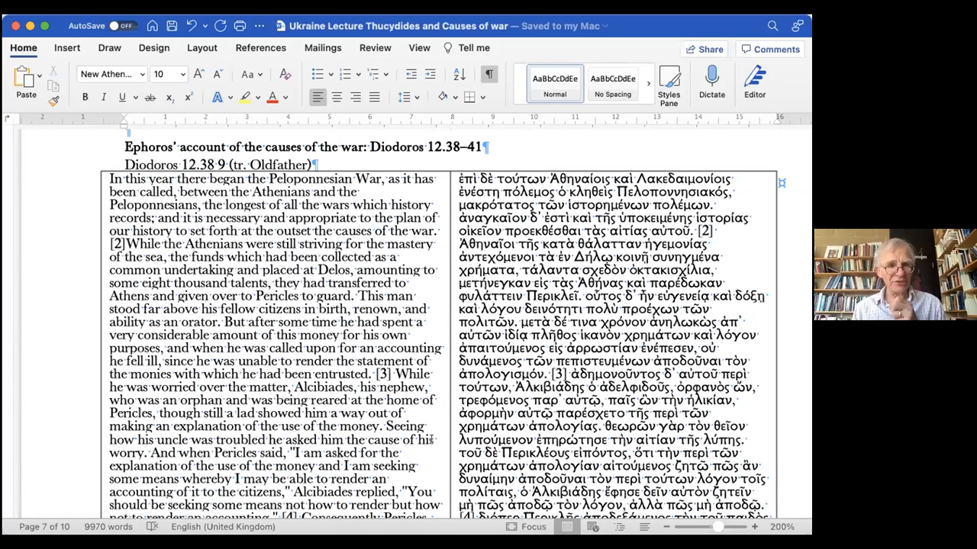
pyautogui.scroll(-3)
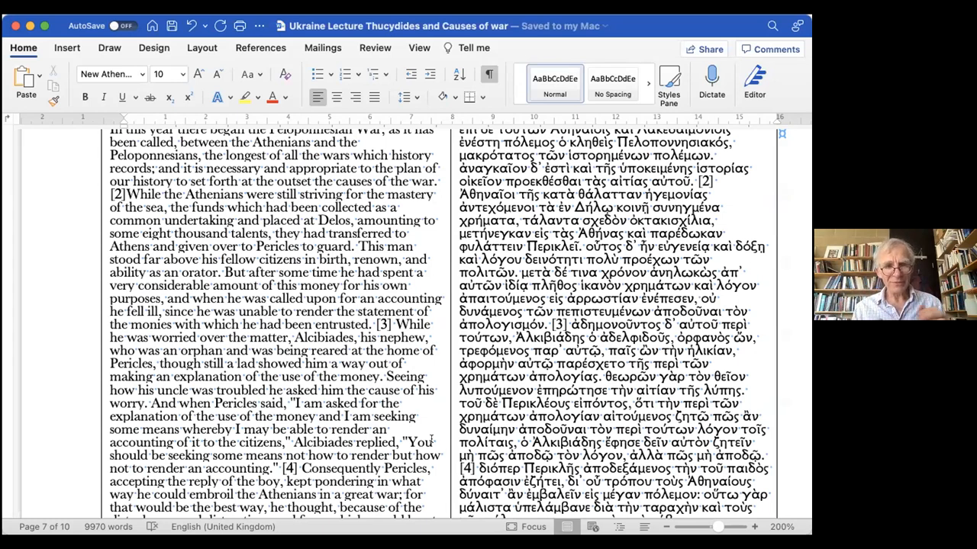
pyautogui.scroll(-3)
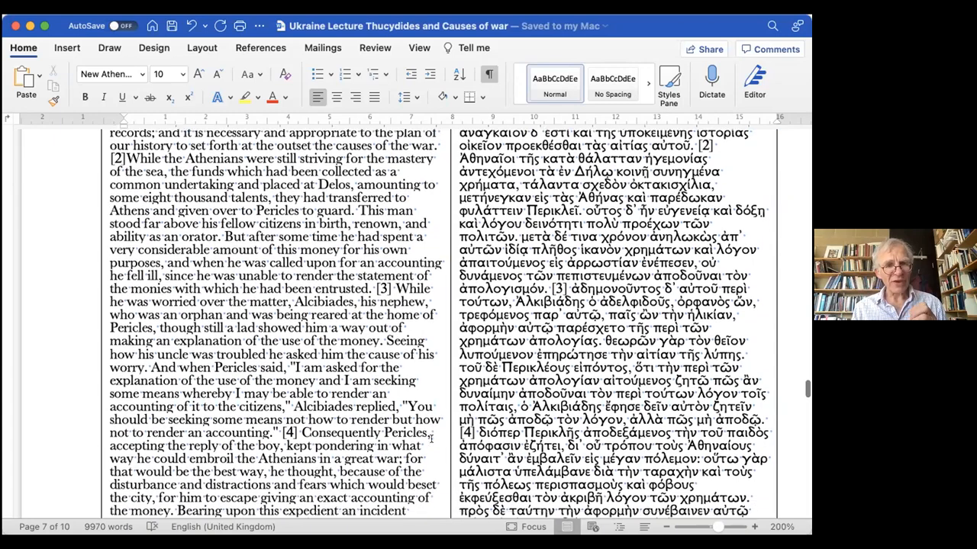
pyautogui.scroll(-3)
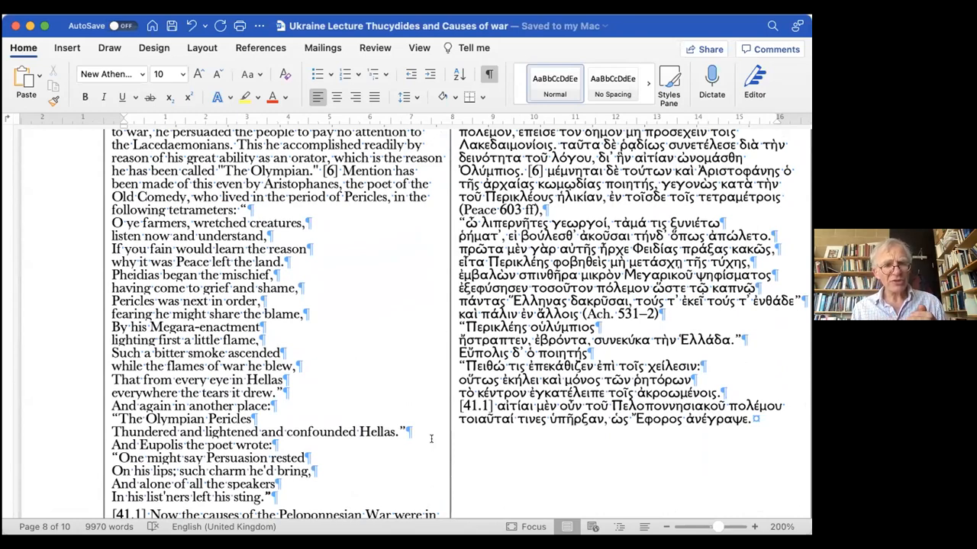
pyautogui.scroll(-3)
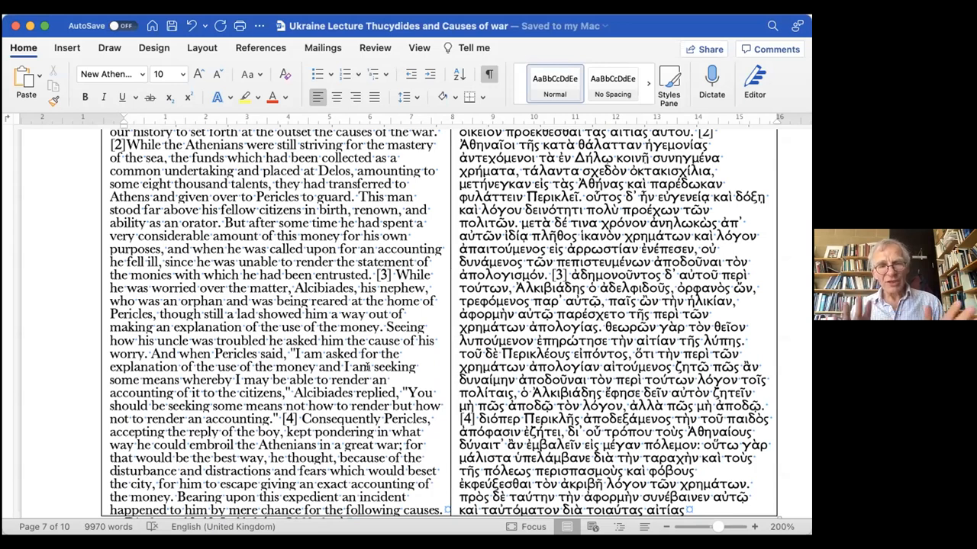
pyautogui.scroll(-3)
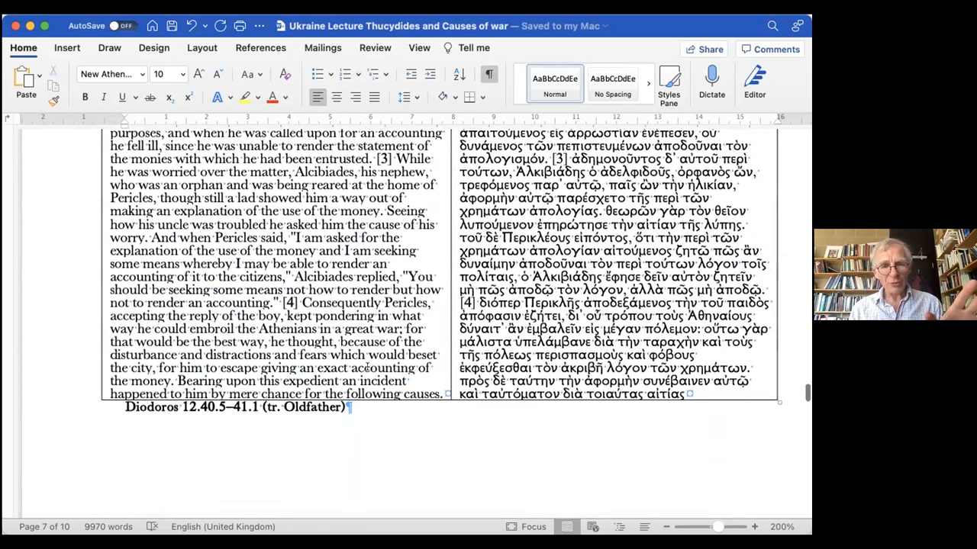
pyautogui.scroll(-3)
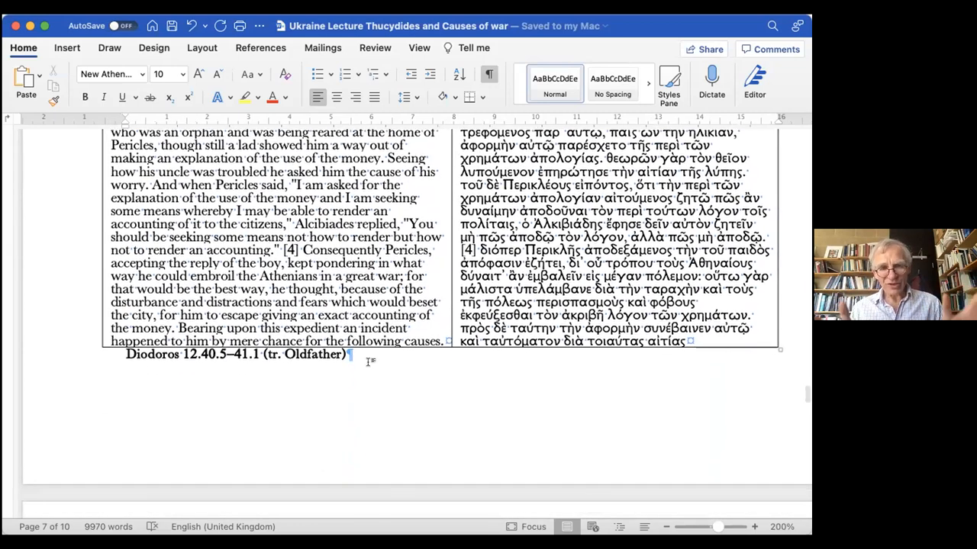
pyautogui.scroll(-3)
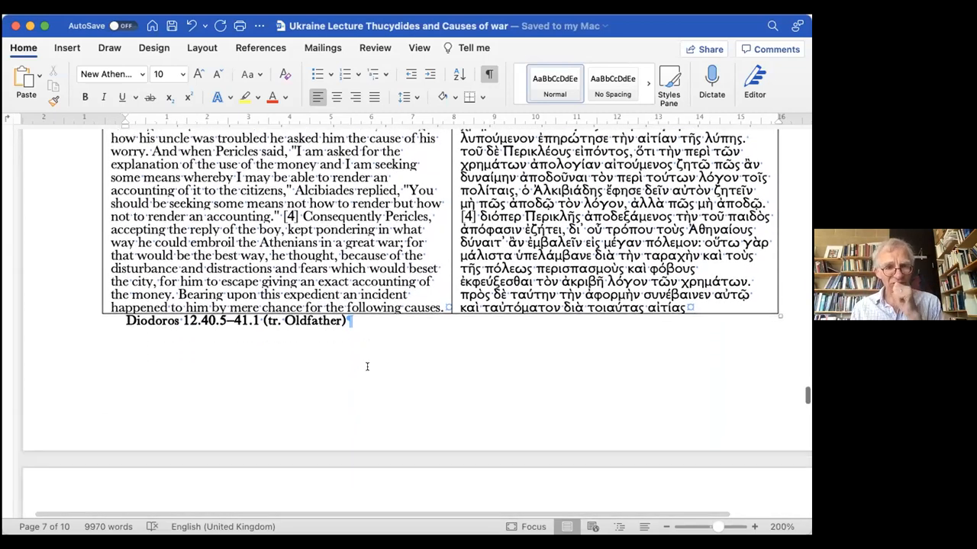
pyautogui.scroll(-3)
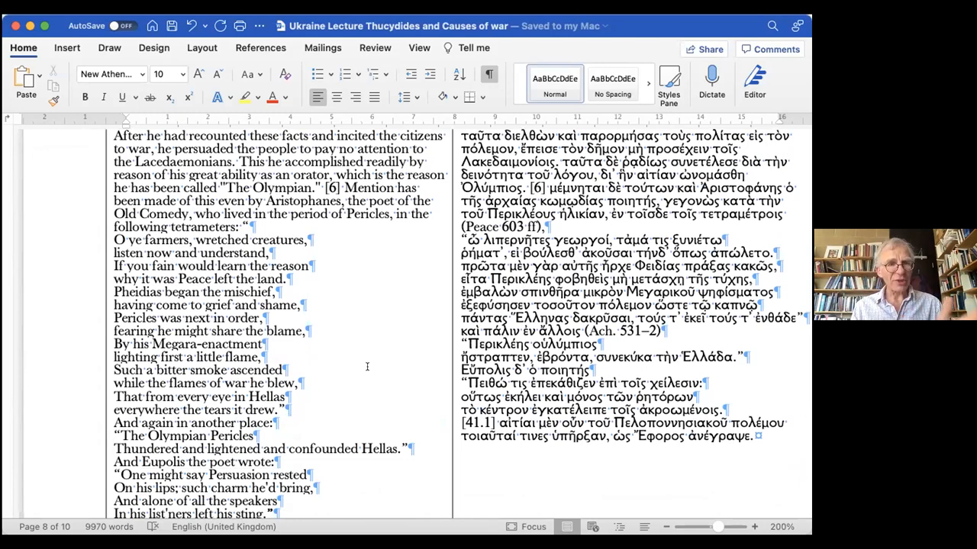
pyautogui.scroll(-3)
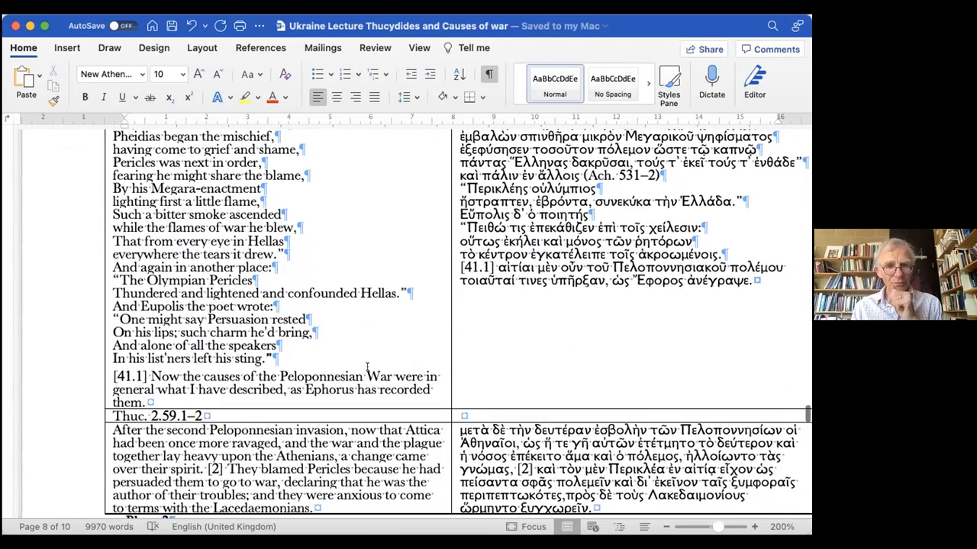
pyautogui.scroll(-3)
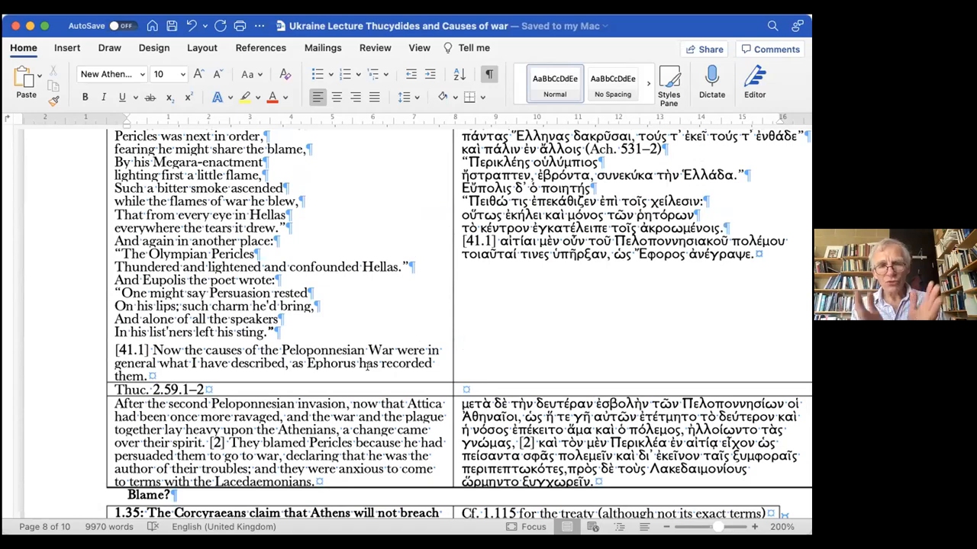
pyautogui.scroll(-3)
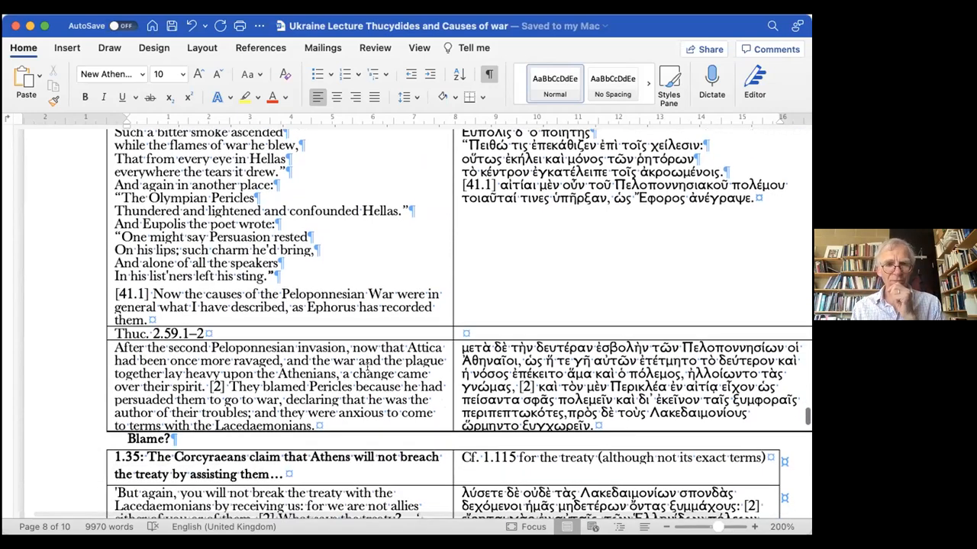
pyautogui.scroll(-3)
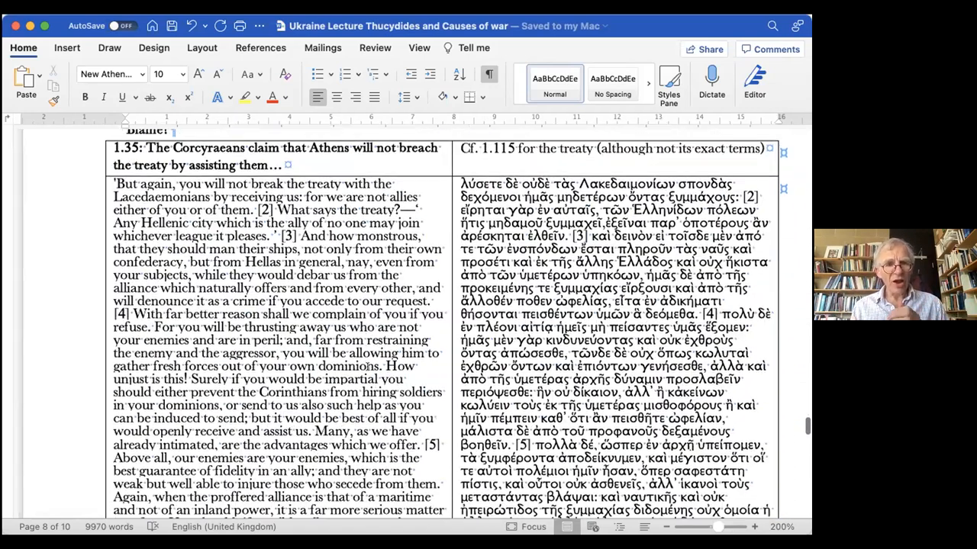
pyautogui.scroll(-3)
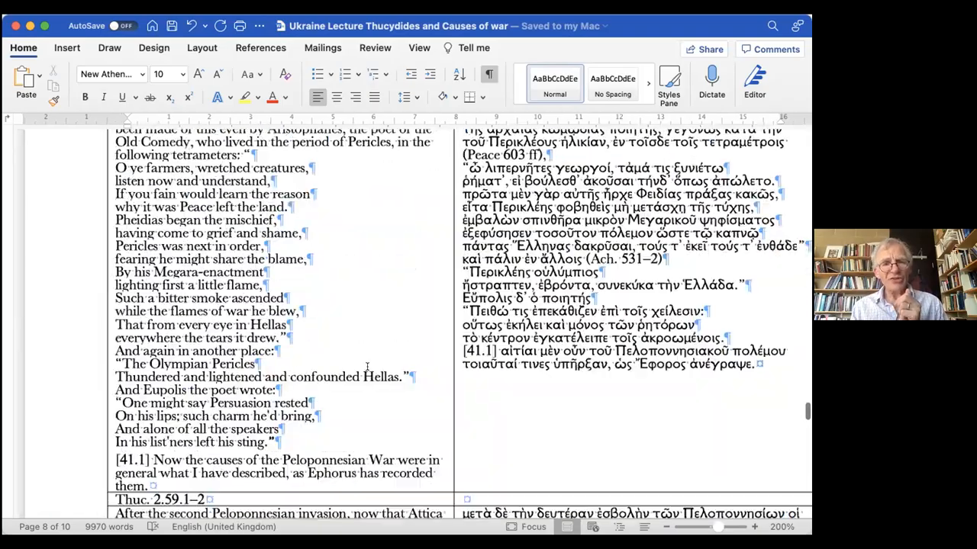
pyautogui.scroll(-3)
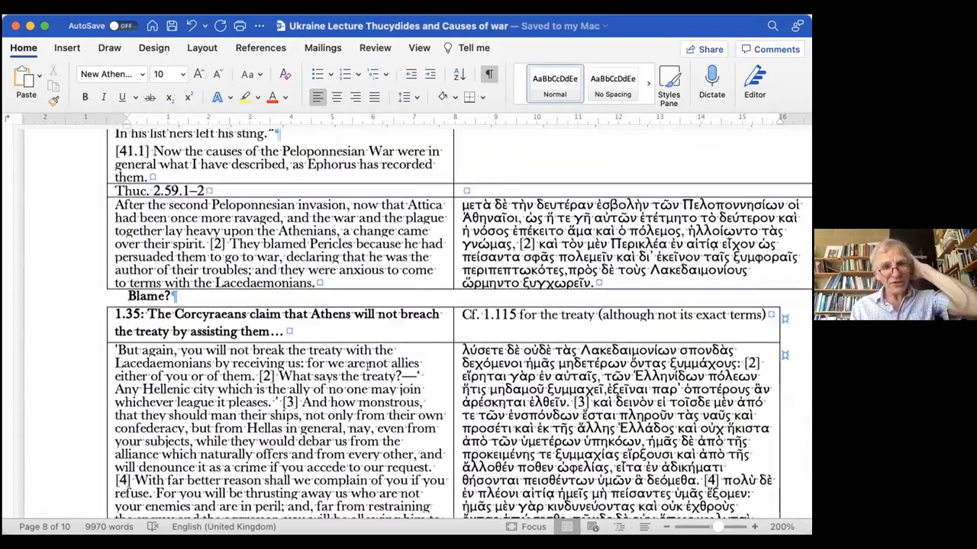
pyautogui.scroll(-3)
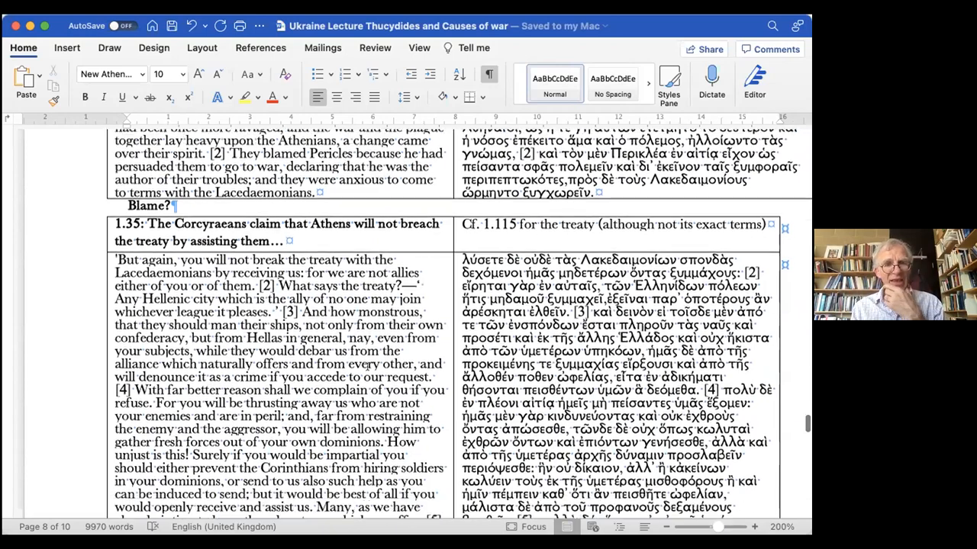
pyautogui.scroll(-3)
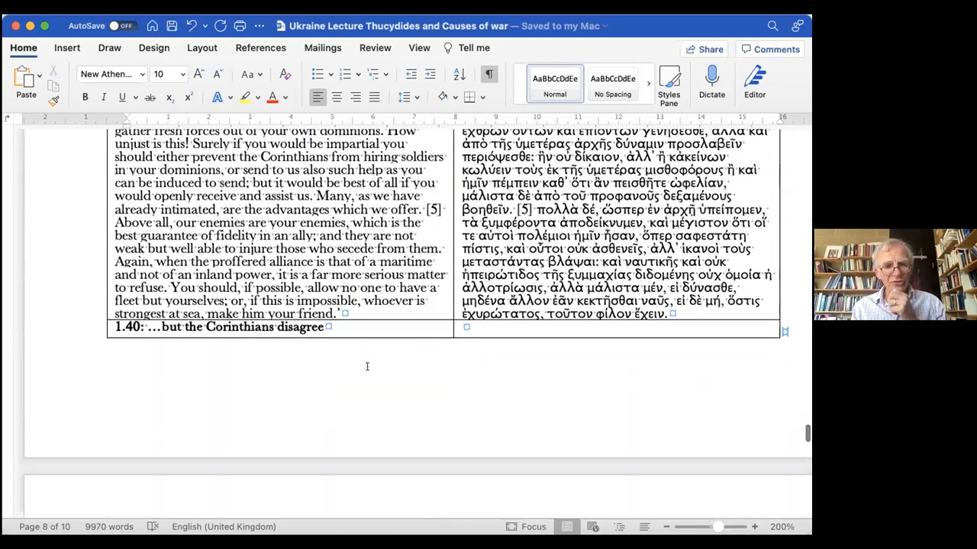
pyautogui.scroll(-3)
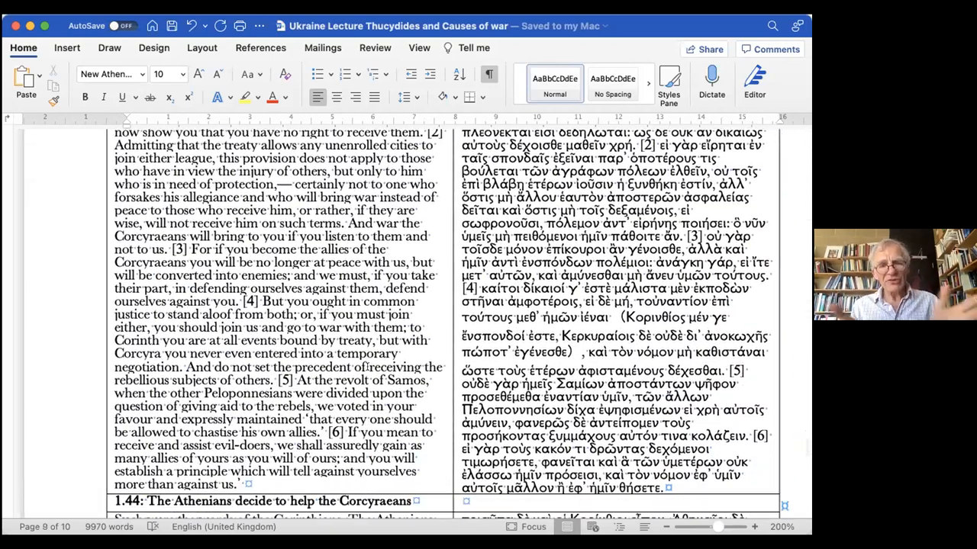
pyautogui.scroll(-3)
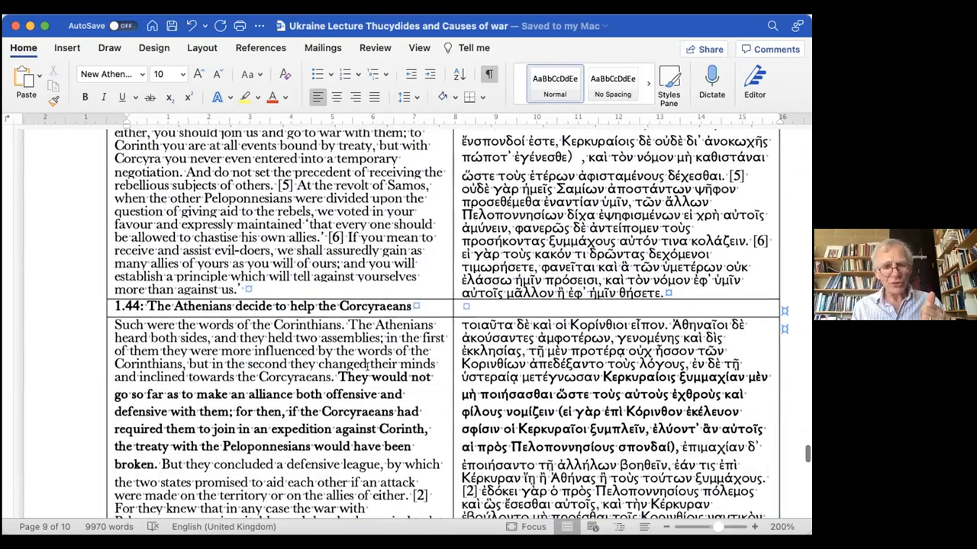
pyautogui.scroll(-3)
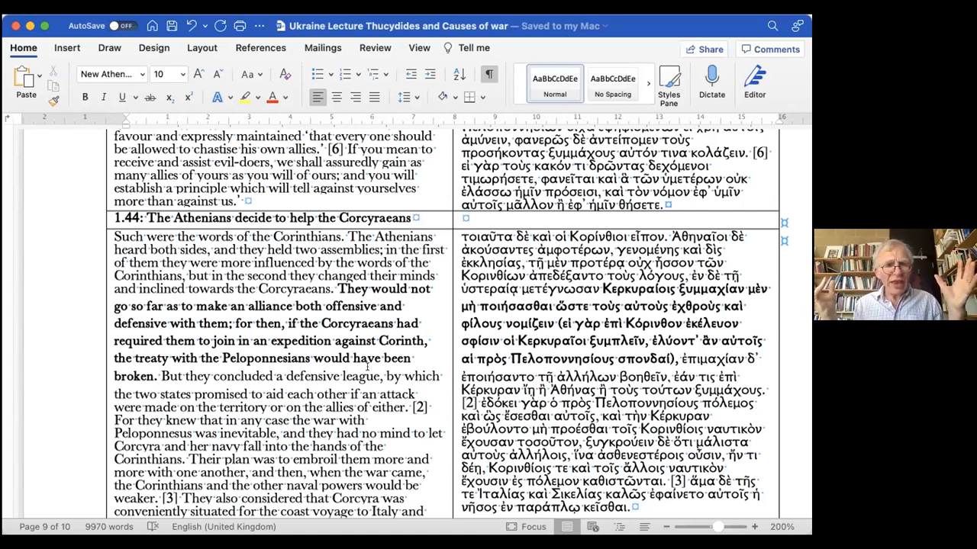
pyautogui.scroll(-3)
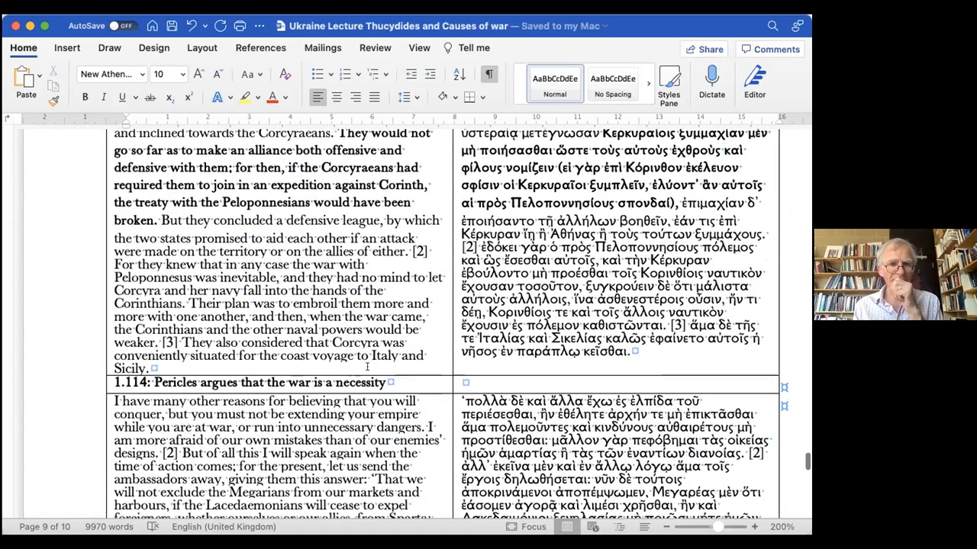
pyautogui.scroll(-3)
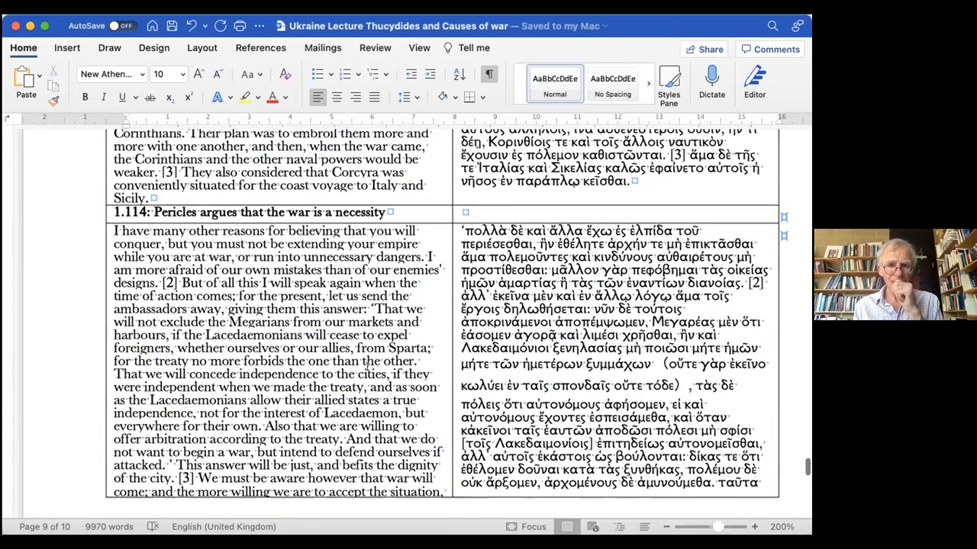
pyautogui.scroll(-3)
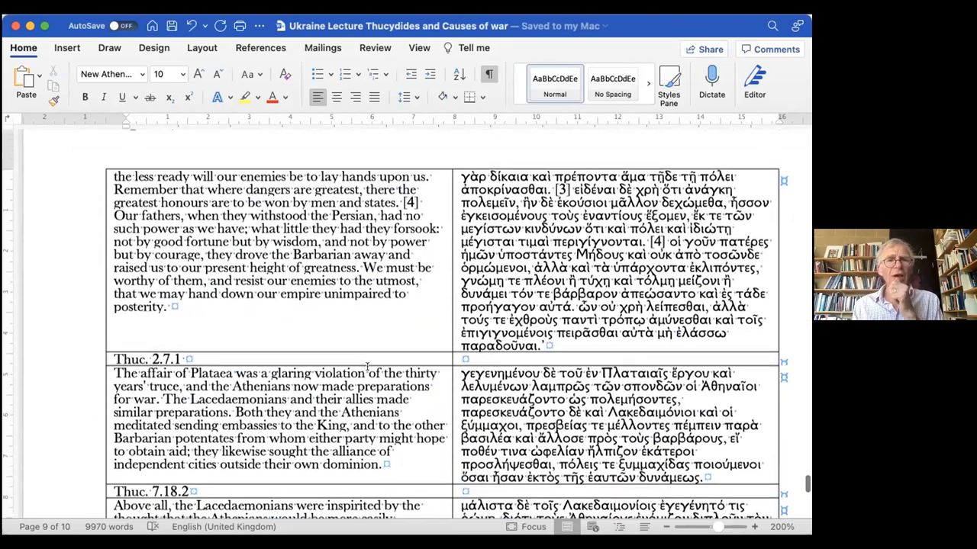
pyautogui.scroll(-3)
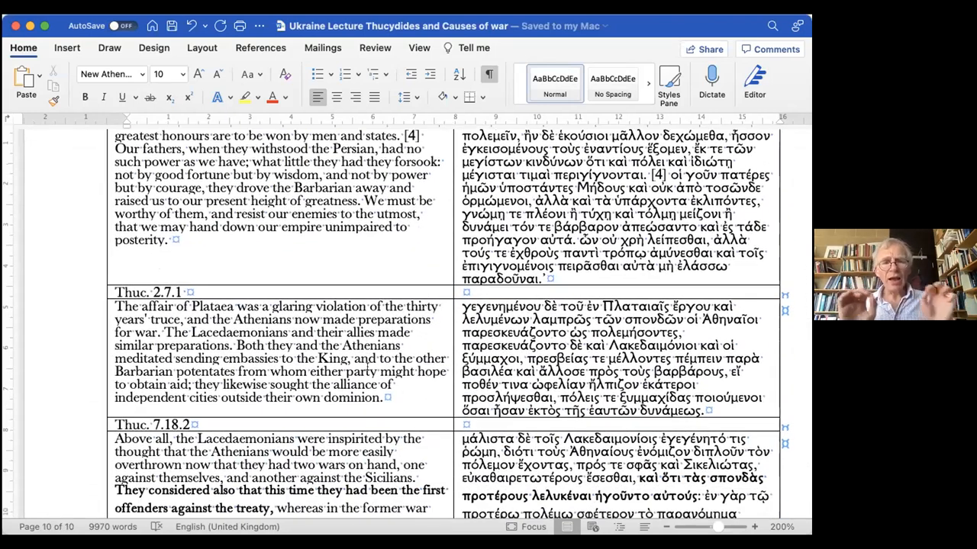
pyautogui.scroll(-3)
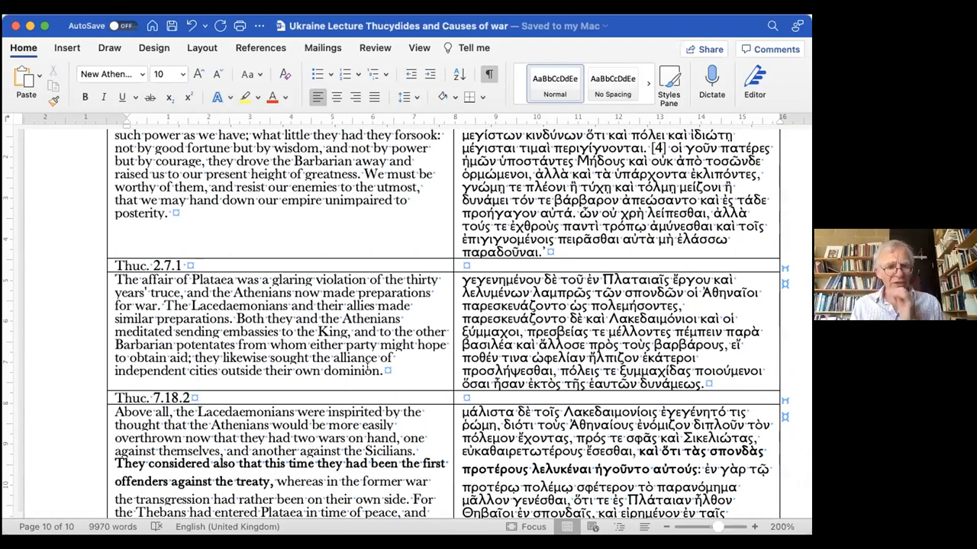
pyautogui.scroll(-3)
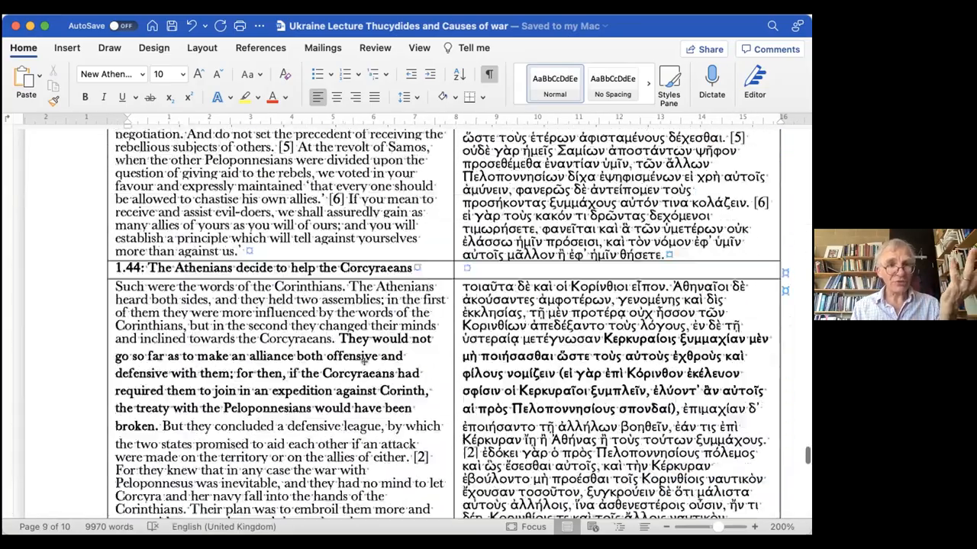
pyautogui.scroll(-3)
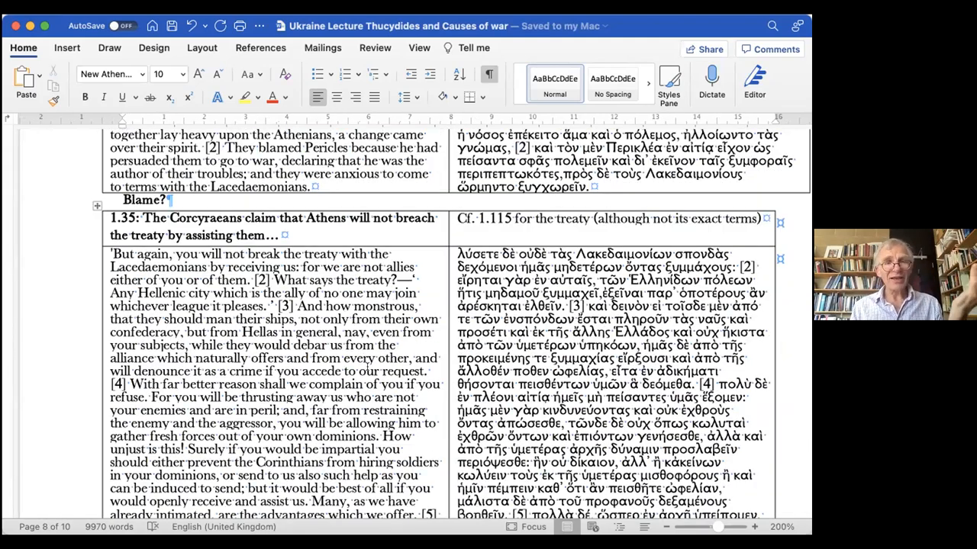
pyautogui.scroll(-3)
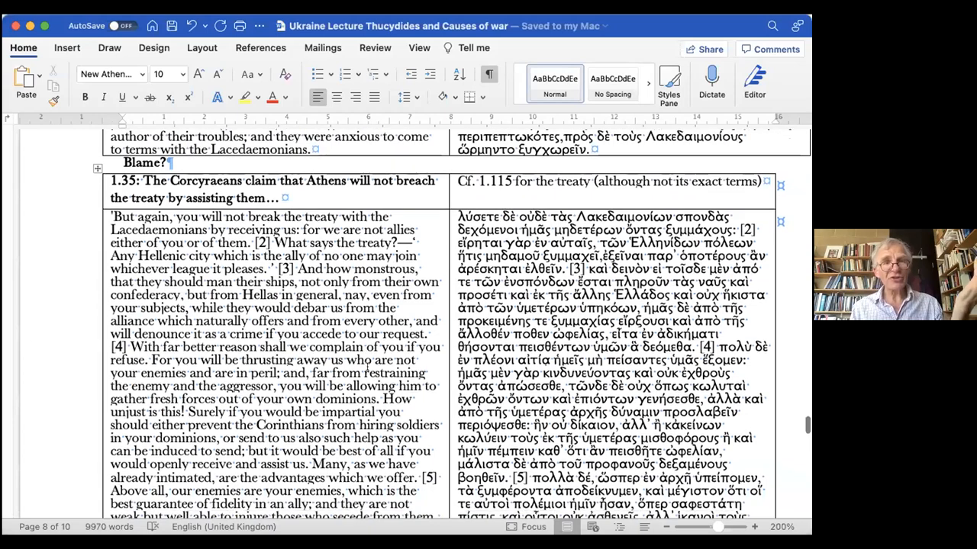
pyautogui.scroll(-3)
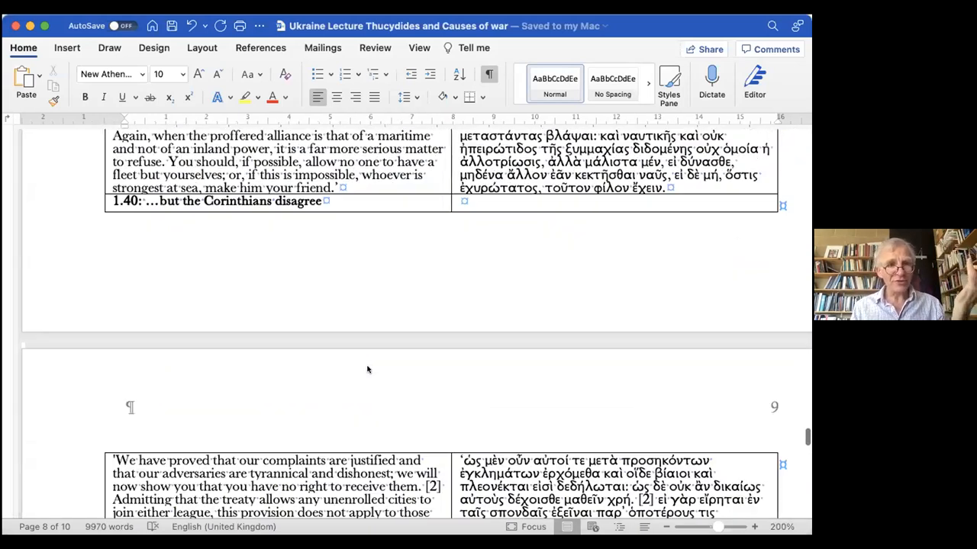
pyautogui.scroll(-3)
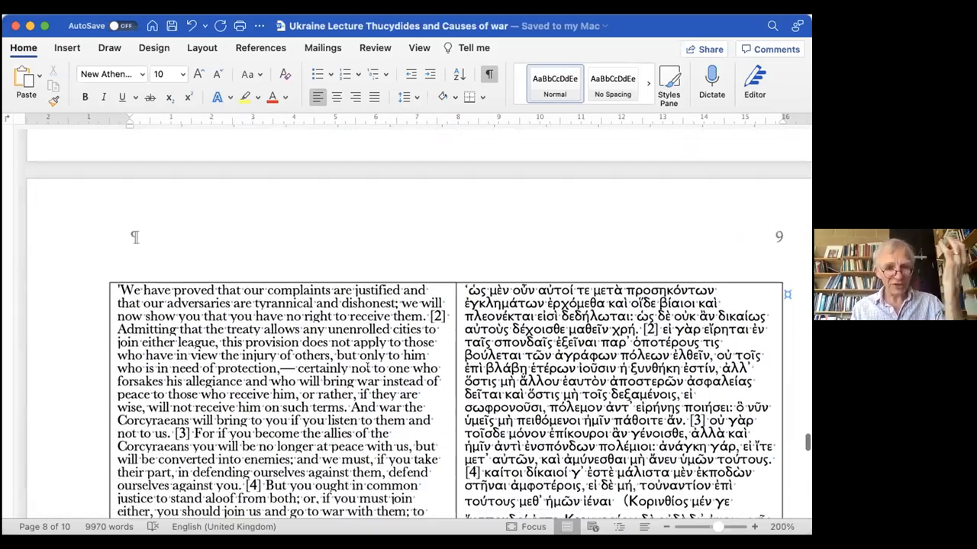
pyautogui.scroll(-3)
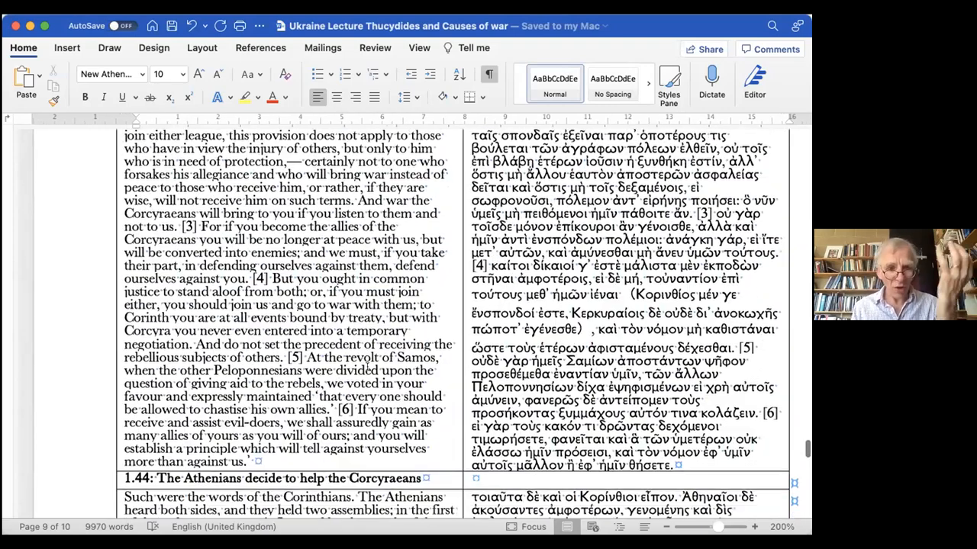
pyautogui.scroll(-3)
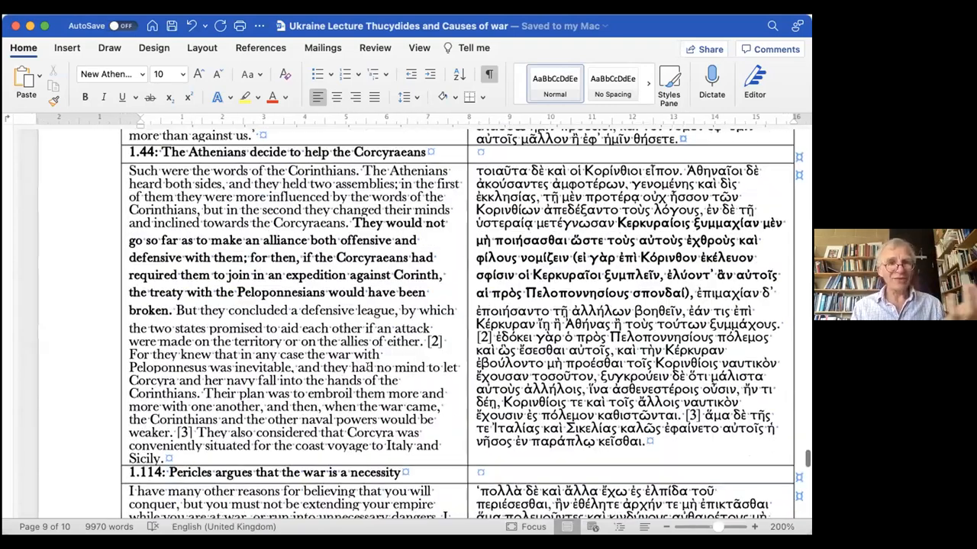
pyautogui.scroll(-3)
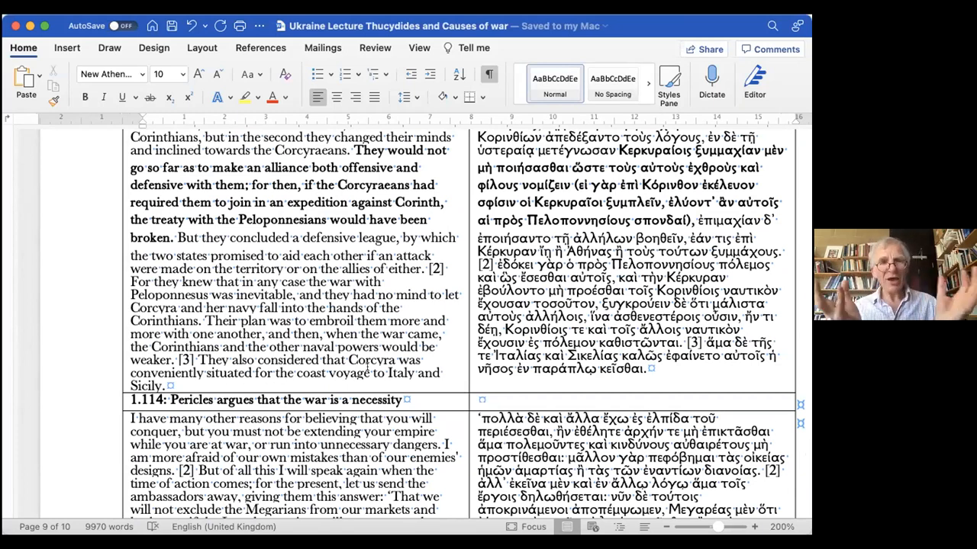
pyautogui.scroll(-3)
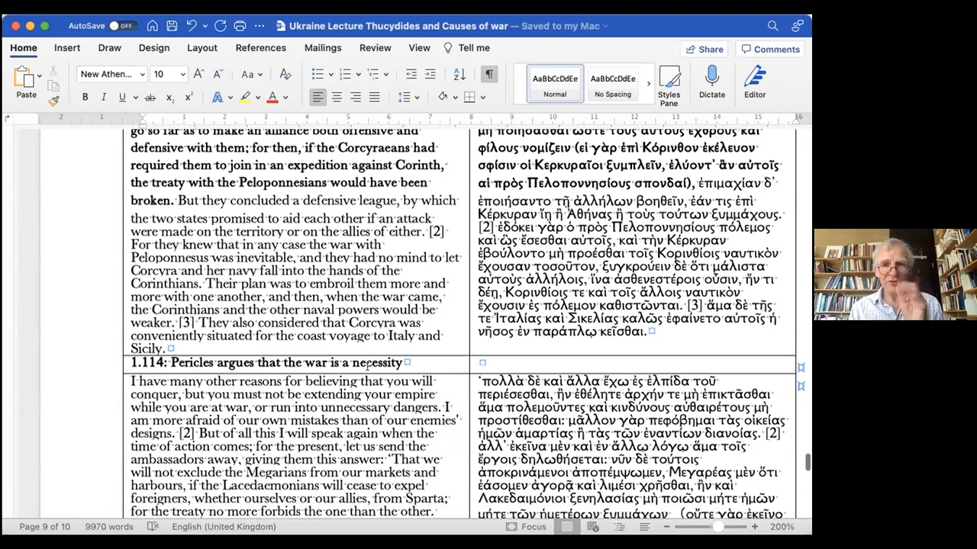
pyautogui.scroll(-3)
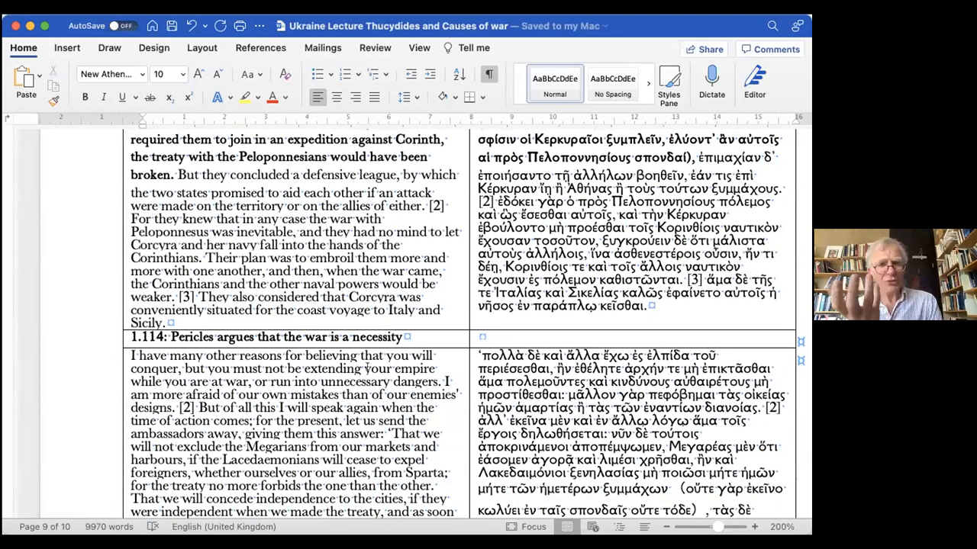
pyautogui.scroll(-3)
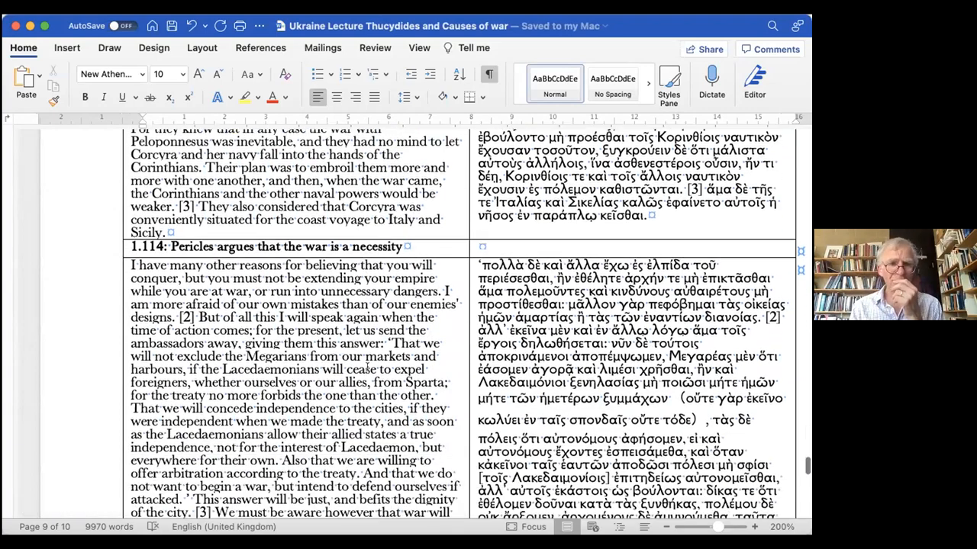
pyautogui.scroll(-3)
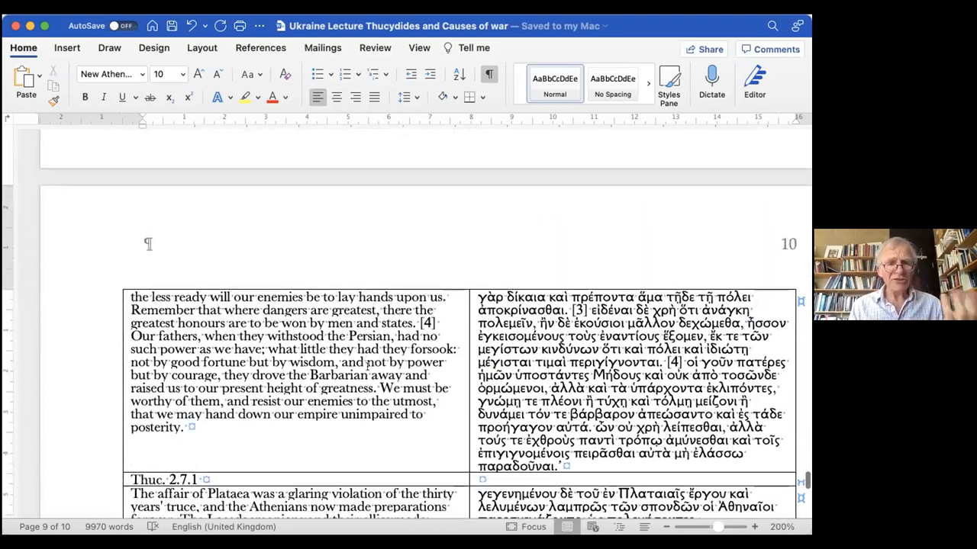
pyautogui.scroll(-3)
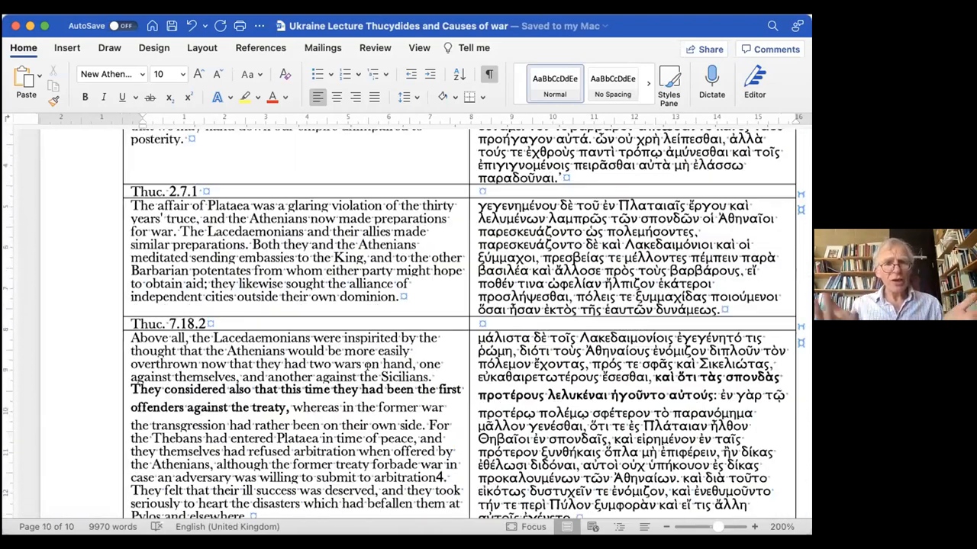
pyautogui.scroll(-3)
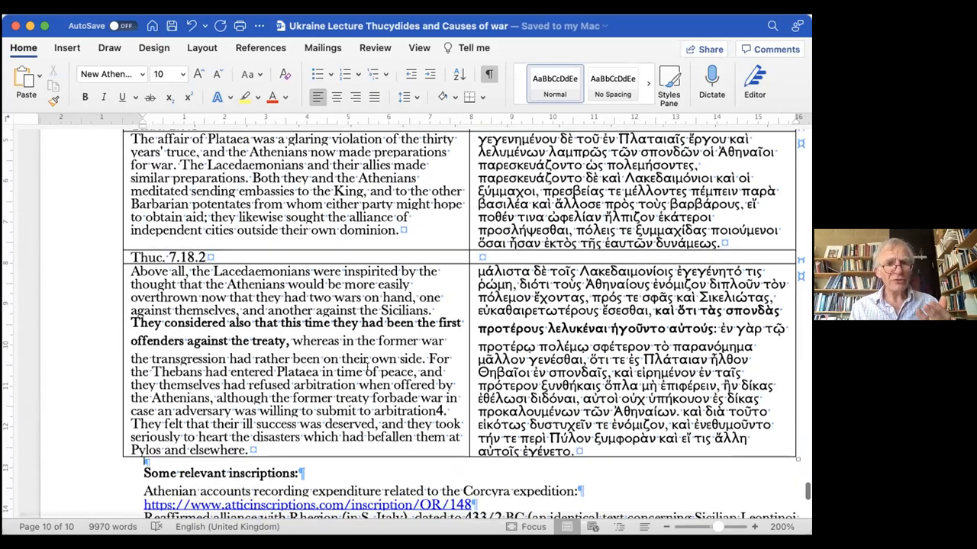
pyautogui.scroll(-3)
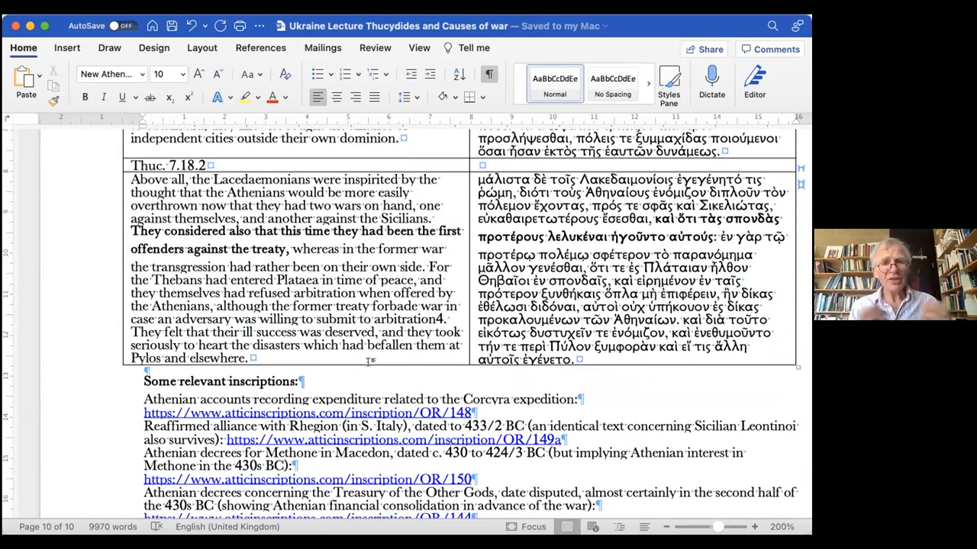